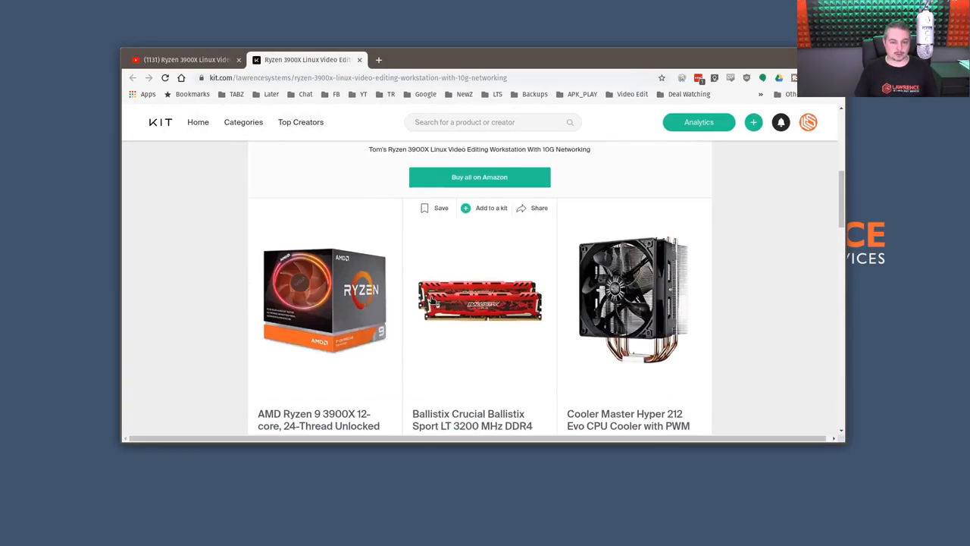
# - Scroll the Kit page to the Ryzen 3900X, Ballistix memory and Hyper 212 cooler cards
pyautogui.scroll(-3)
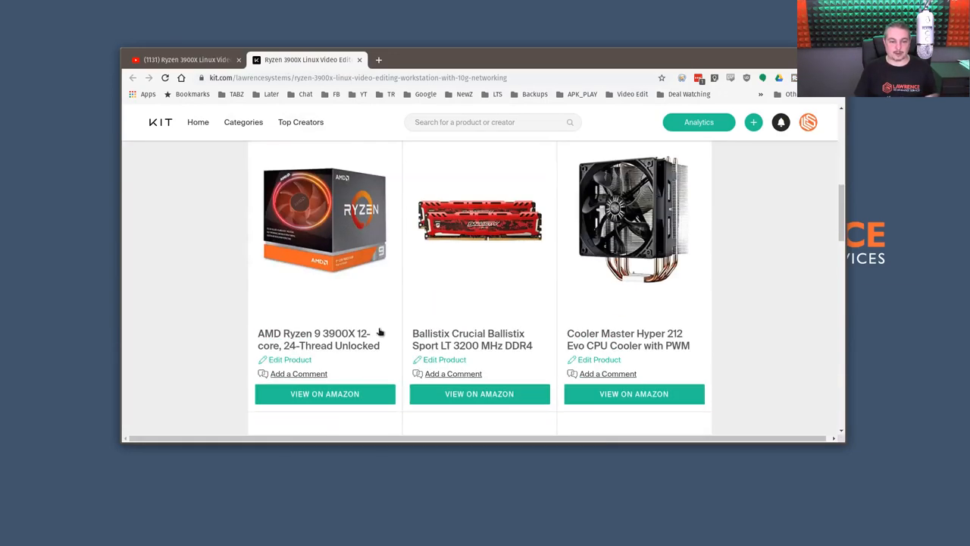
pyautogui.moveTo(564, 338)
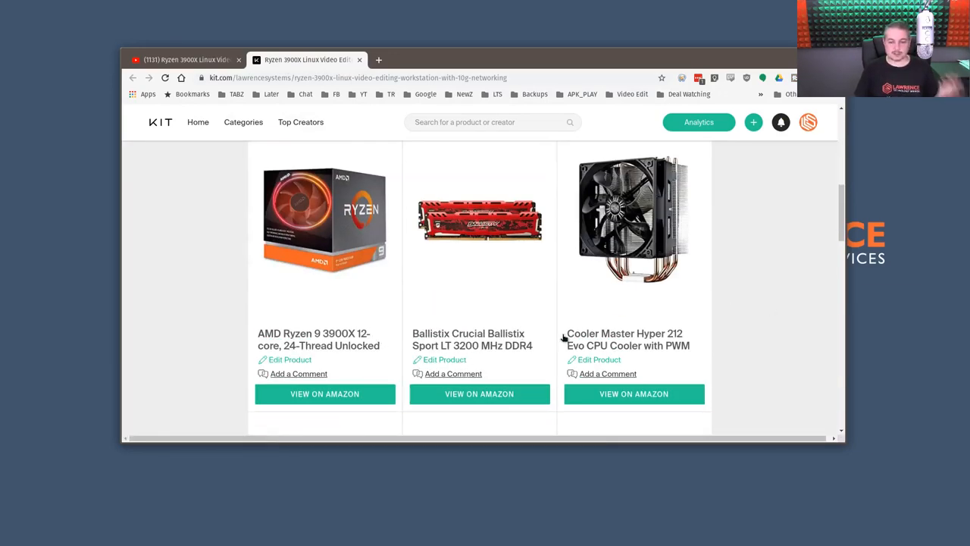
pyautogui.moveTo(446, 358)
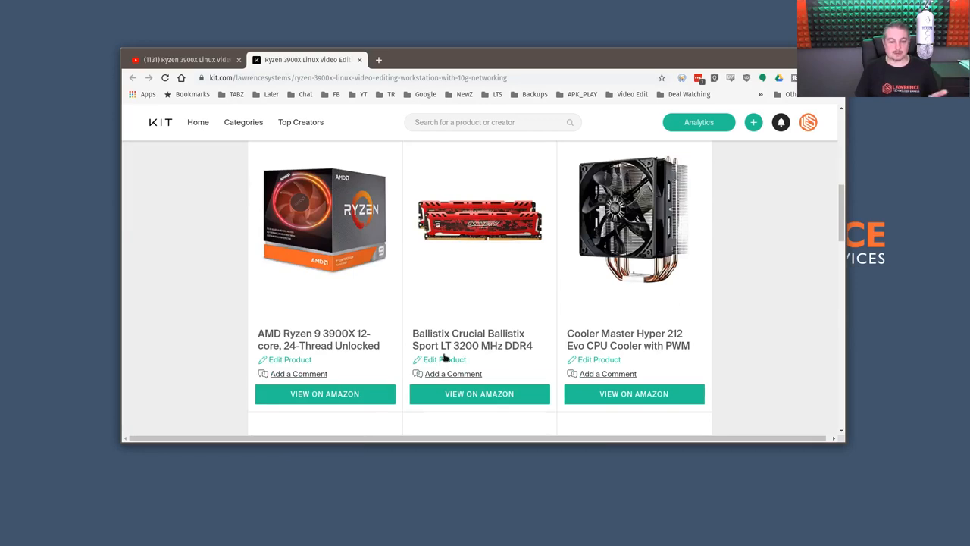
pyautogui.scroll(-3)
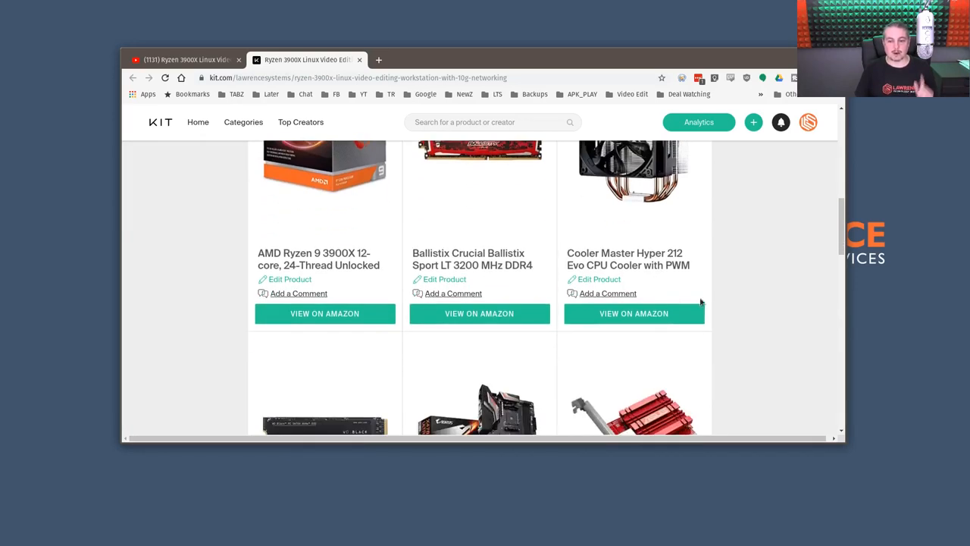
pyautogui.moveTo(654, 259)
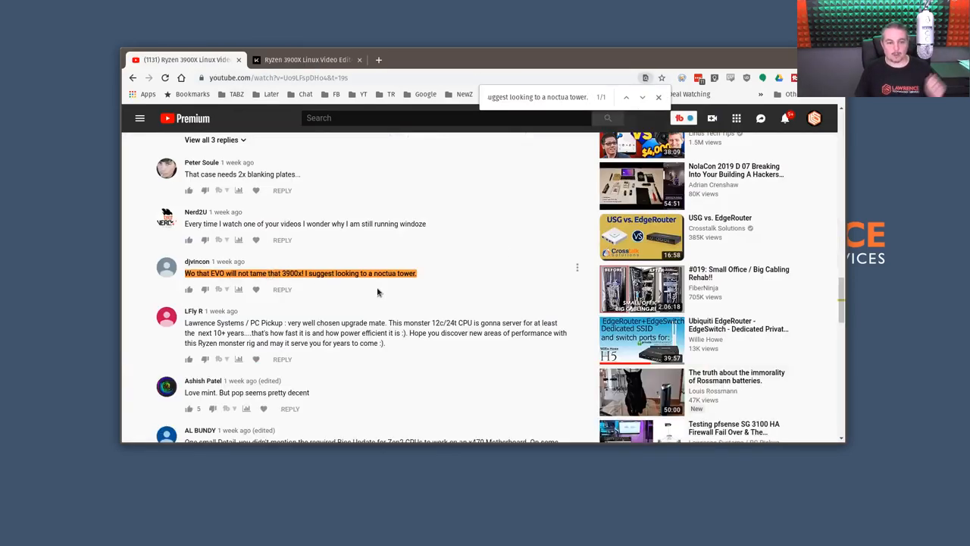
pyautogui.moveTo(421, 281)
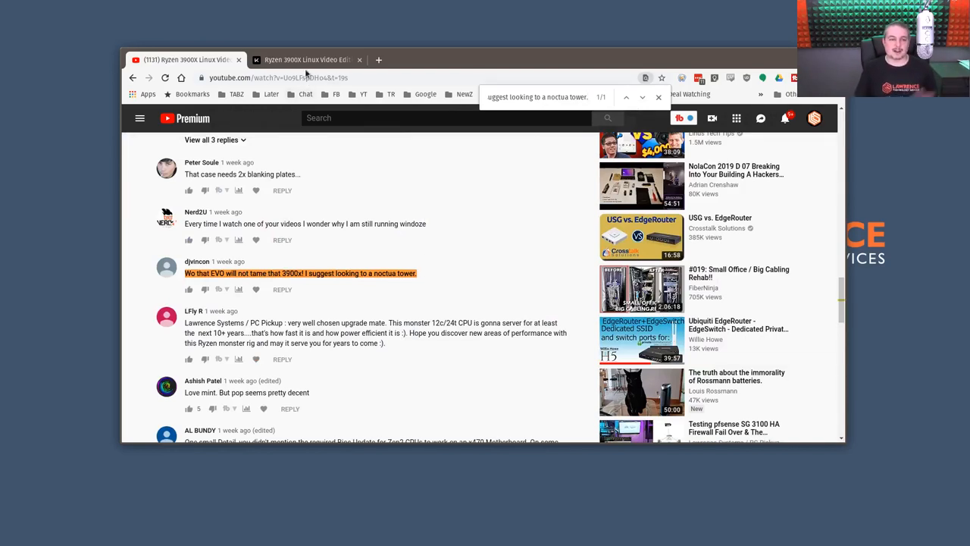
pyautogui.moveTo(417, 258)
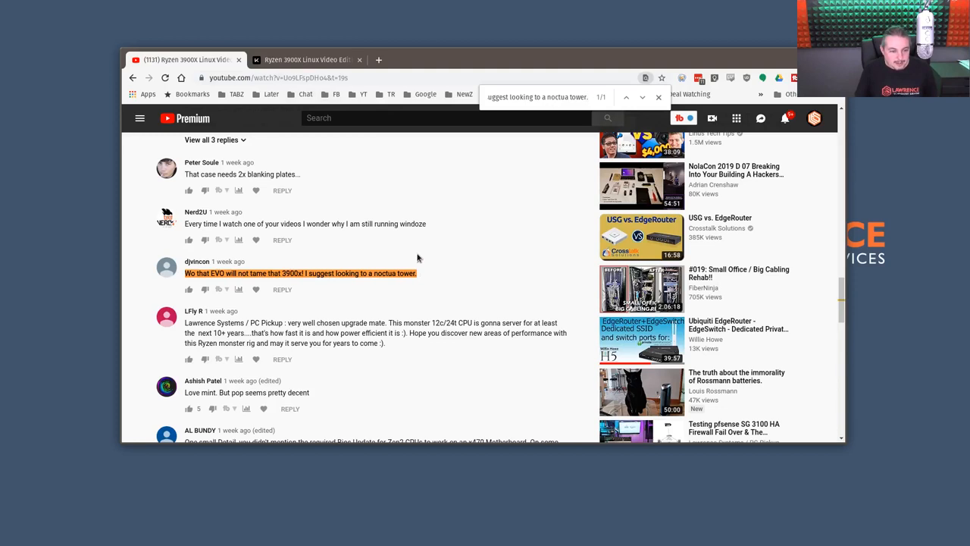
pyautogui.moveTo(306, 60)
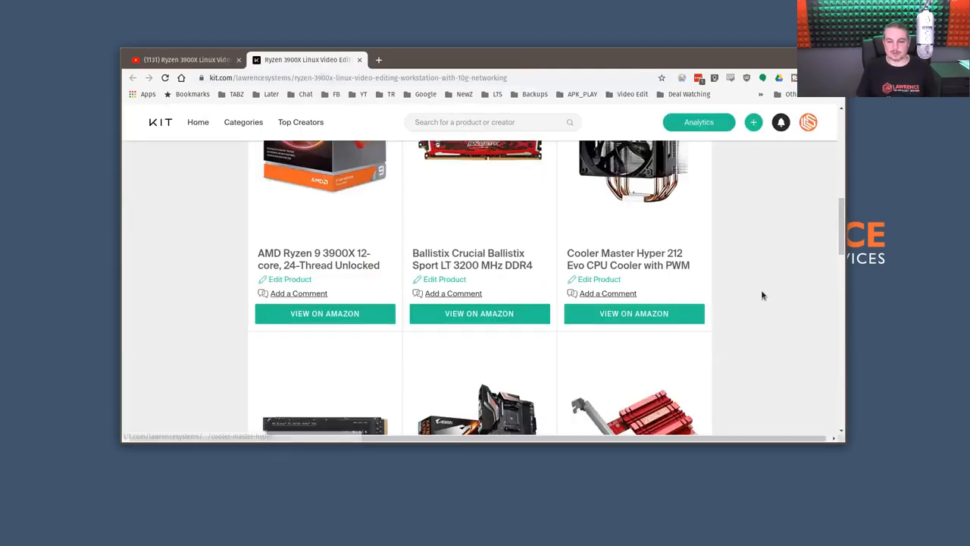
# - Scroll through the WD Black NVMe, Gigabyte X470, ASUS 10G card and Ubiquiti switch listings
pyautogui.scroll(-3)
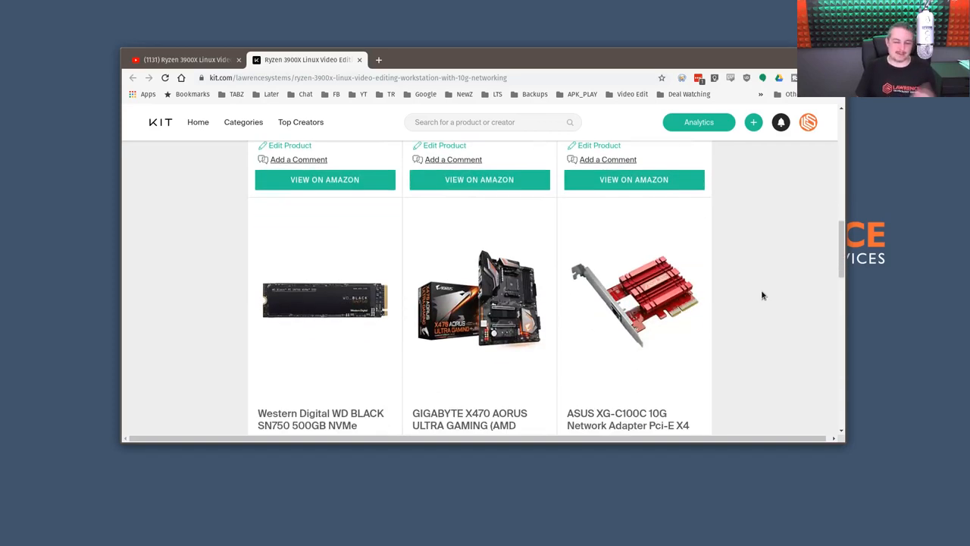
pyautogui.scroll(-3)
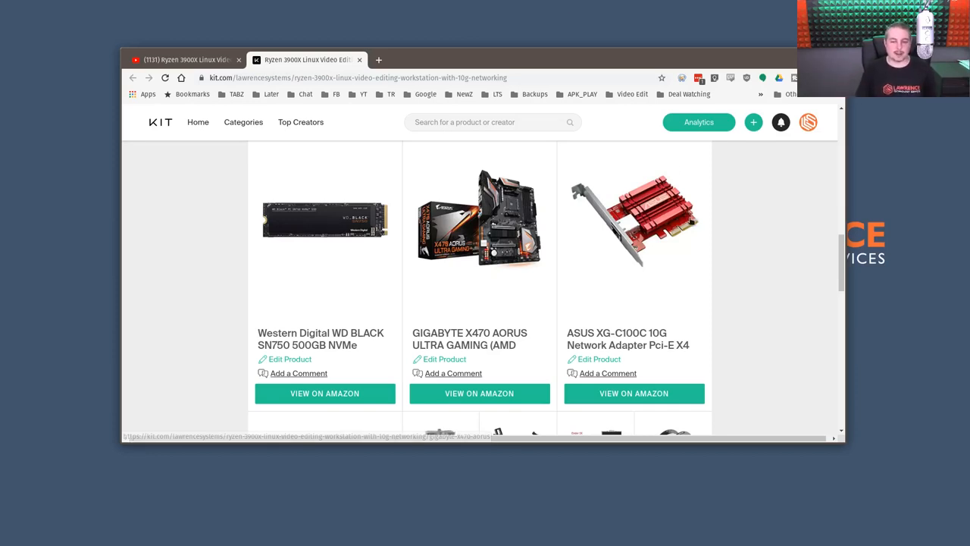
pyautogui.moveTo(758, 273)
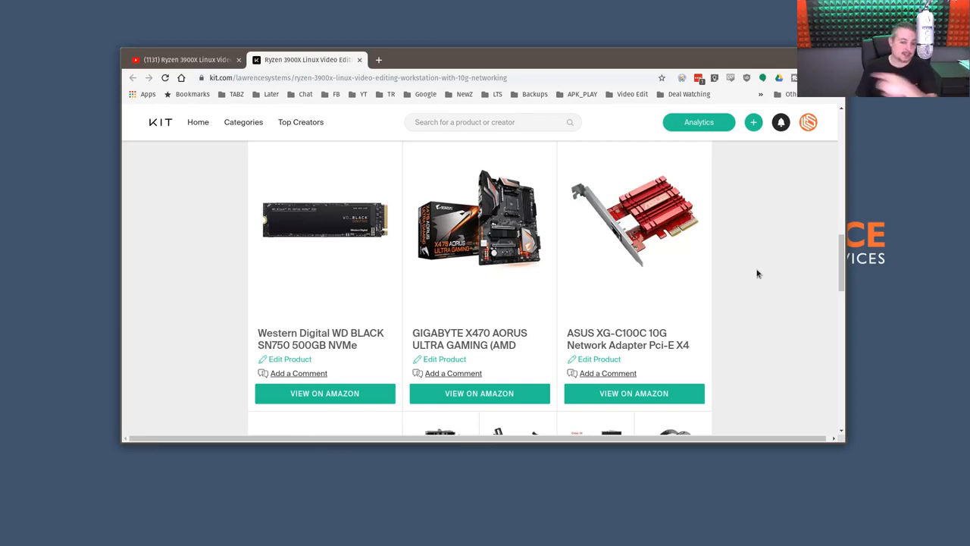
pyautogui.moveTo(255, 339)
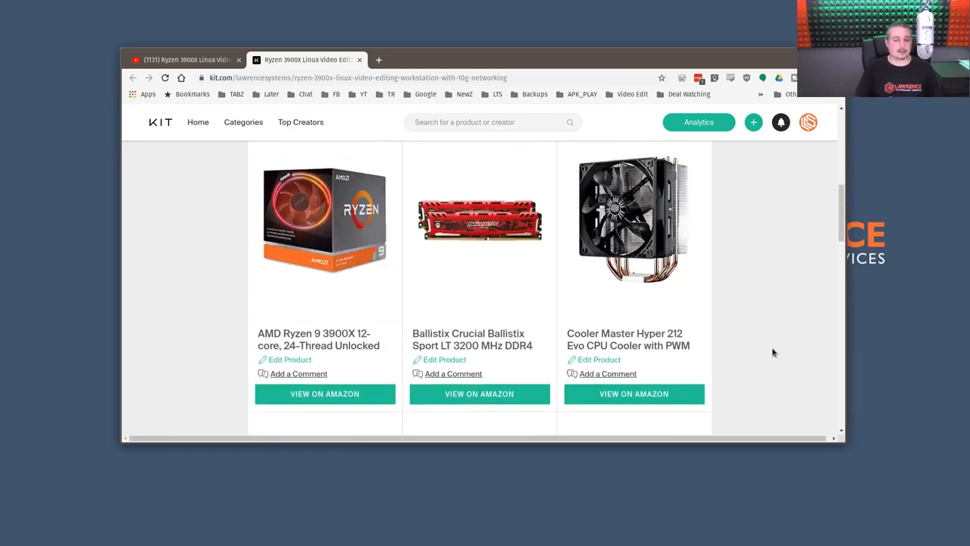
pyautogui.scroll(-3)
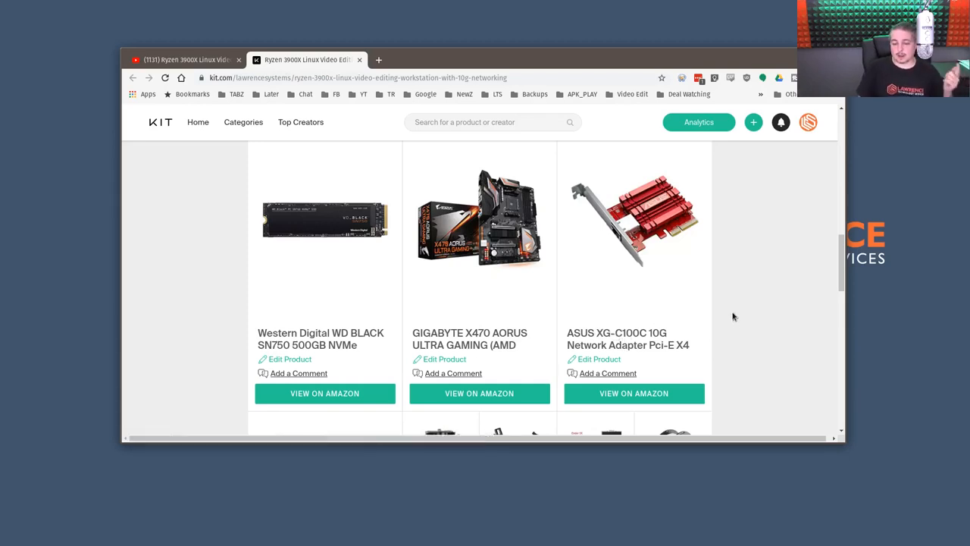
pyautogui.scroll(-3)
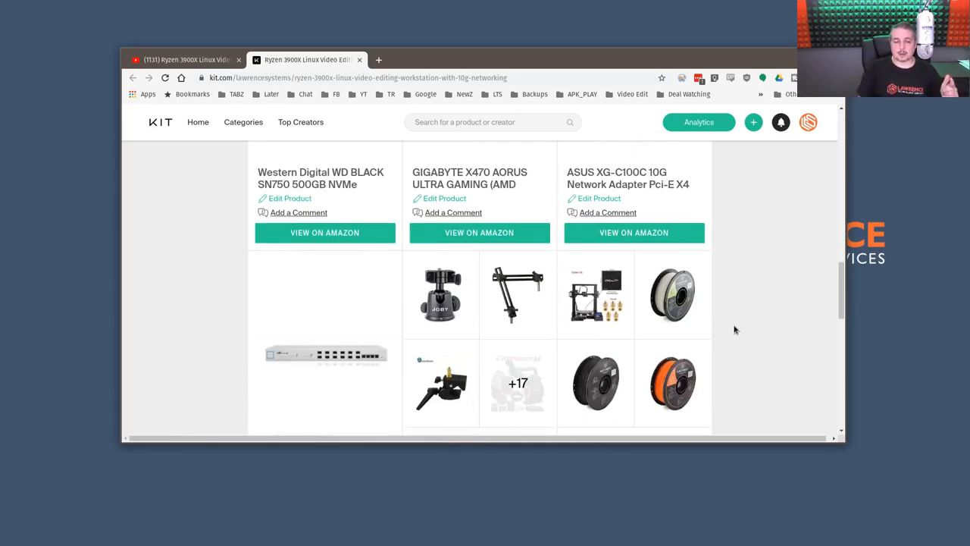
pyautogui.scroll(-3)
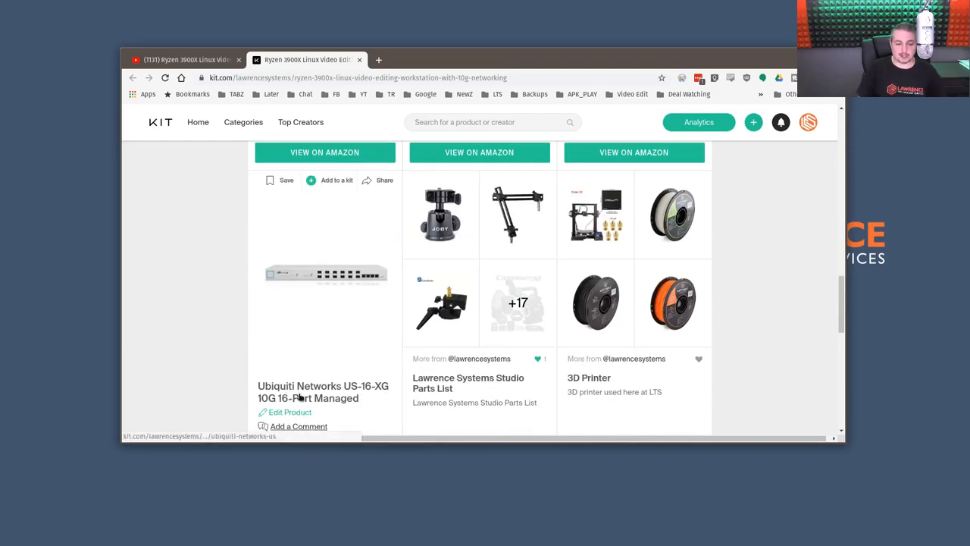
pyautogui.moveTo(361, 392)
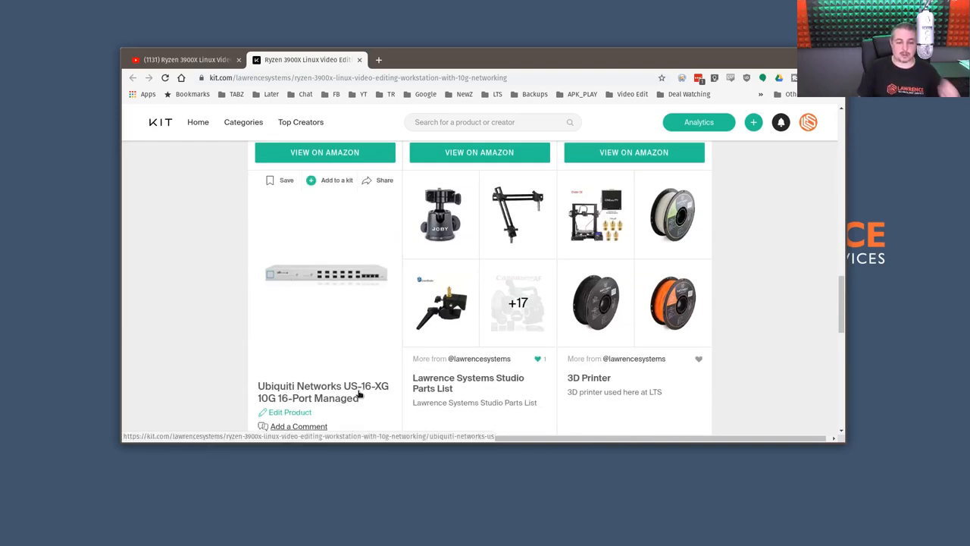
pyautogui.scroll(3)
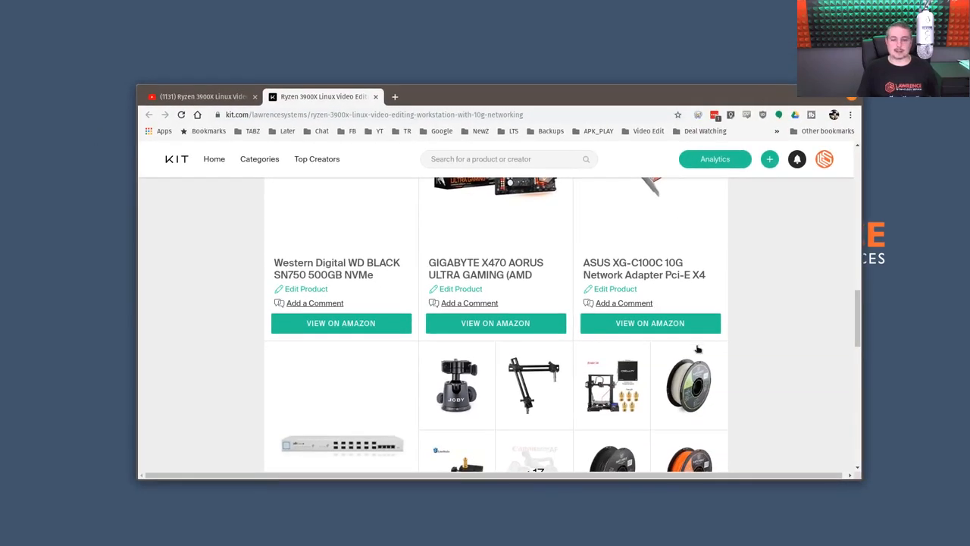
pyautogui.moveTo(740, 319)
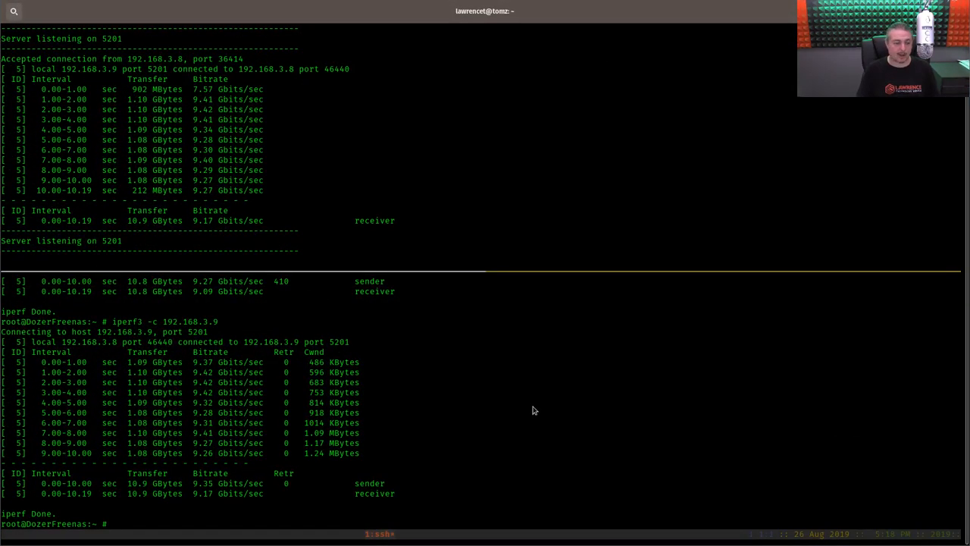
# - Run iperf3 -c 192.168.3.9 and review the roughly 9.4 Gbits/sec results
pyautogui.write('iperf3 -c 192.168.3.9')
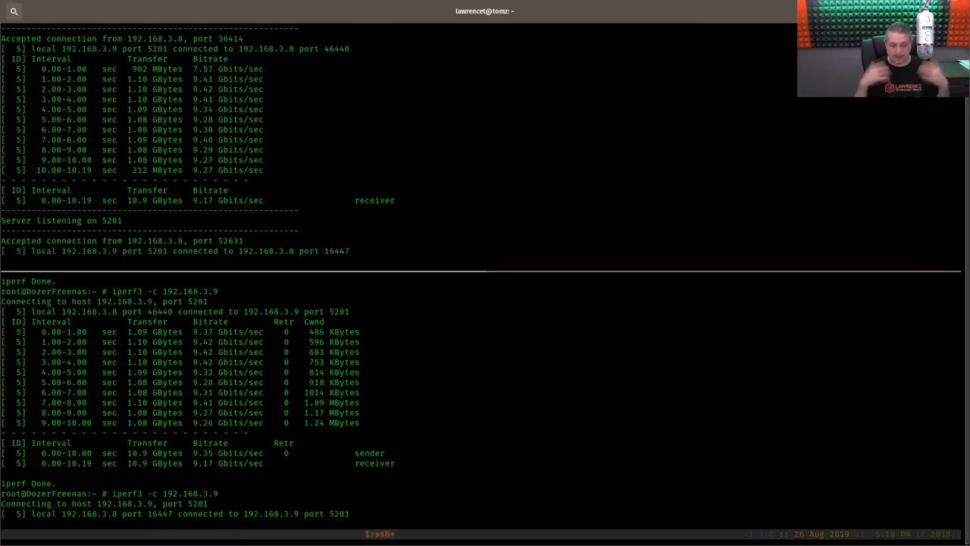
pyautogui.scroll(-3)
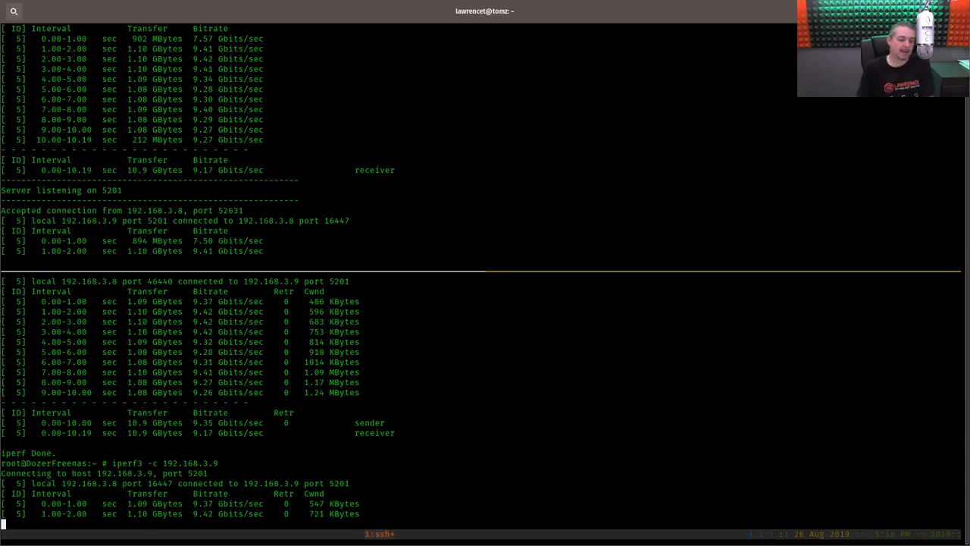
pyautogui.scroll(-3)
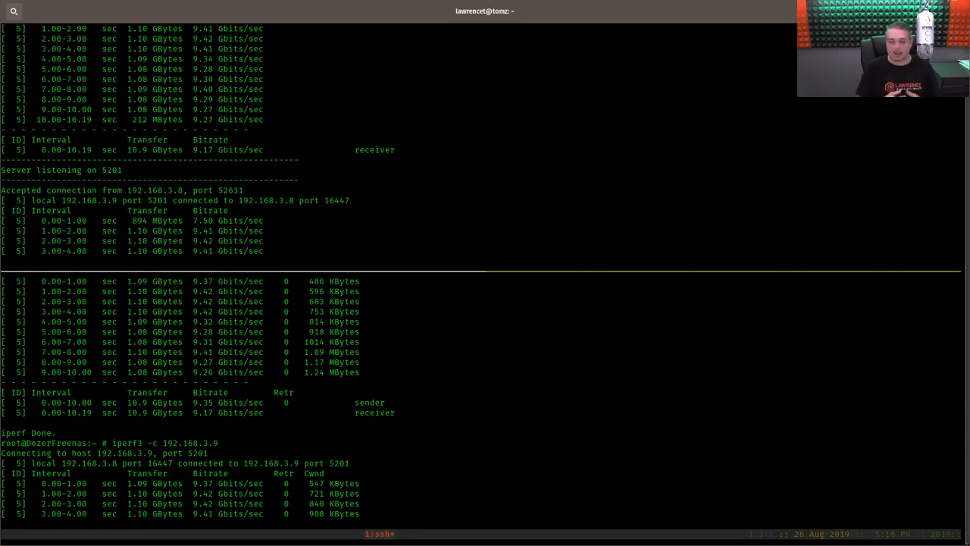
pyautogui.scroll(-3)
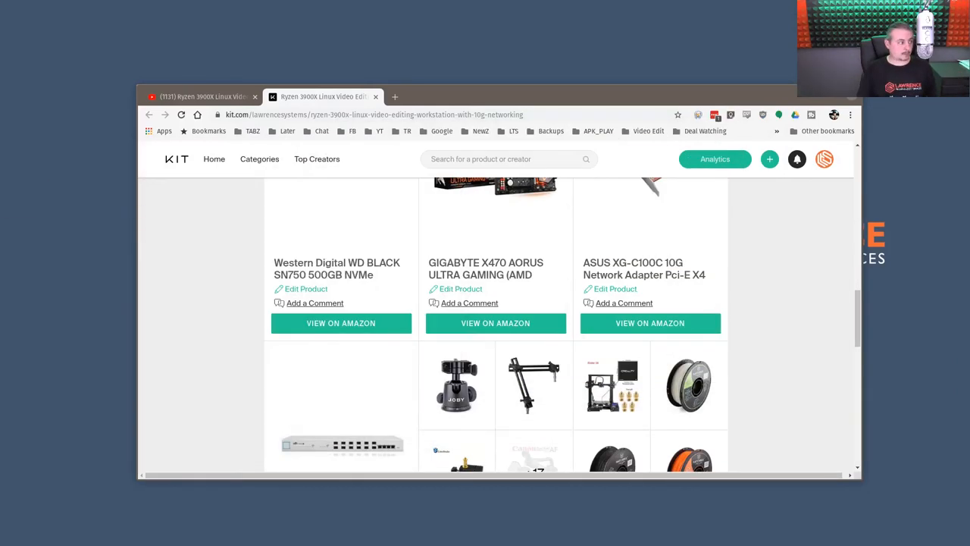
pyautogui.moveTo(660, 92)
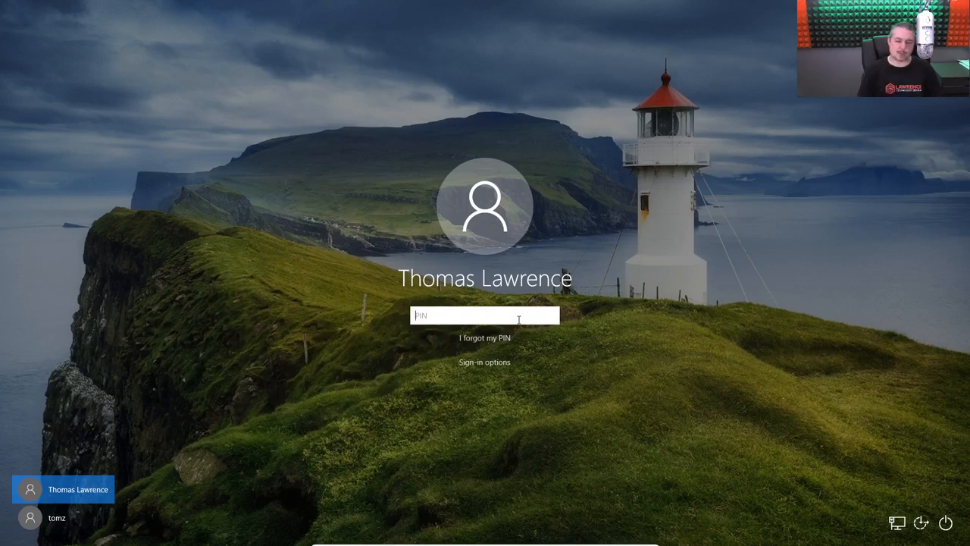
pyautogui.moveTo(501, 345)
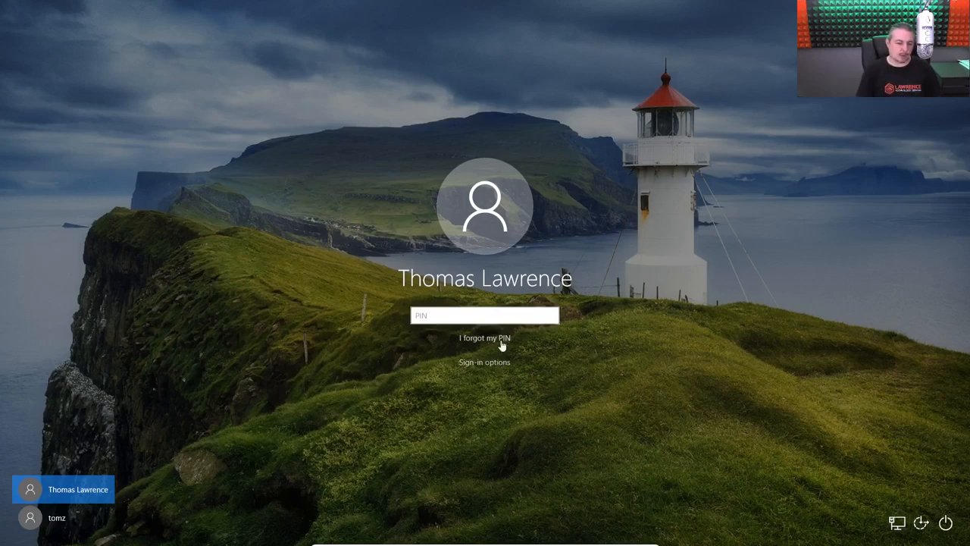
# - Enter the PIN on the Windows lock screen and sign in
pyautogui.click(485, 315)
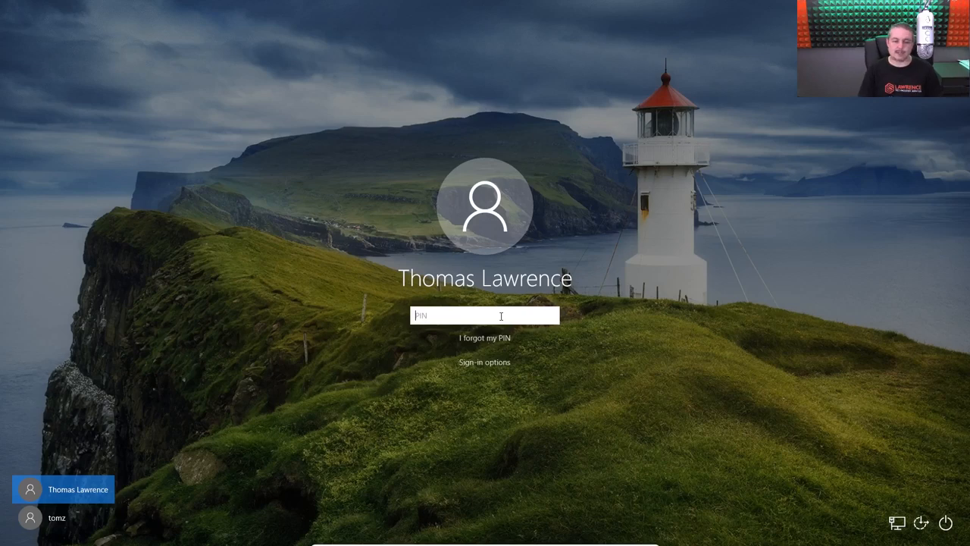
pyautogui.moveTo(431, 479)
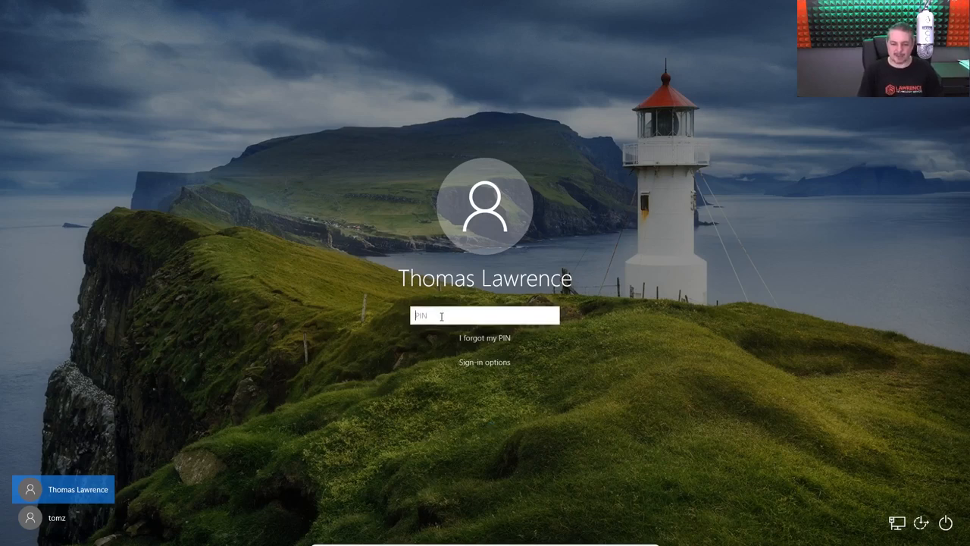
pyautogui.click(57, 519)
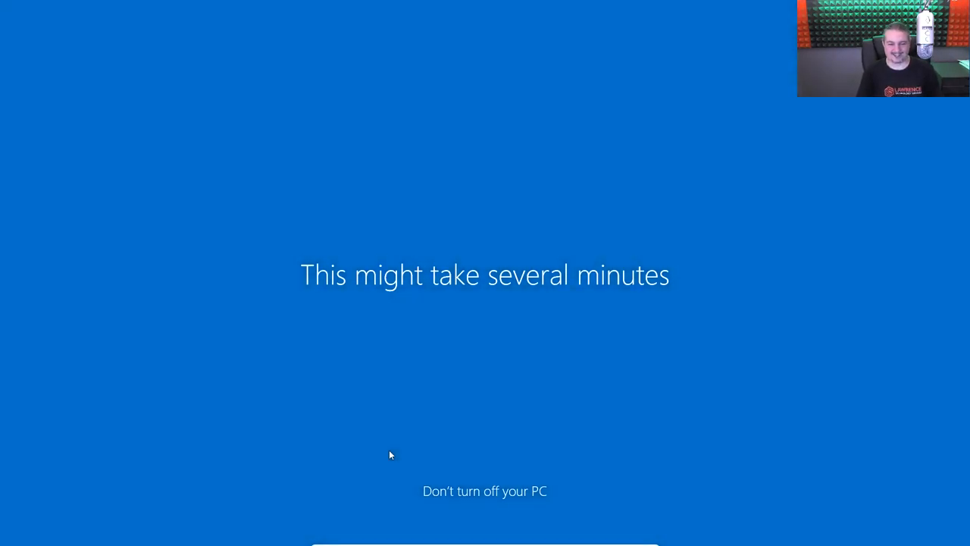
pyautogui.moveTo(519, 347)
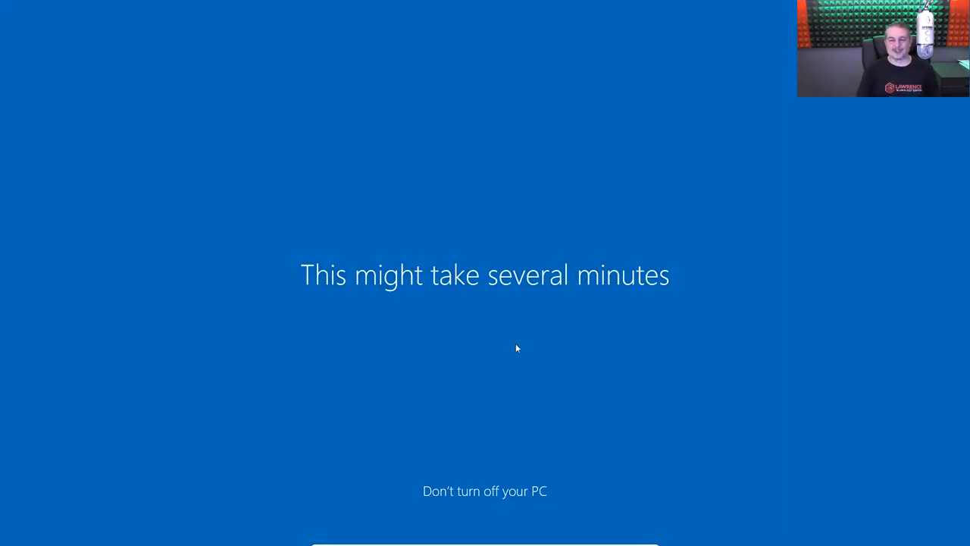
pyautogui.moveTo(497, 376)
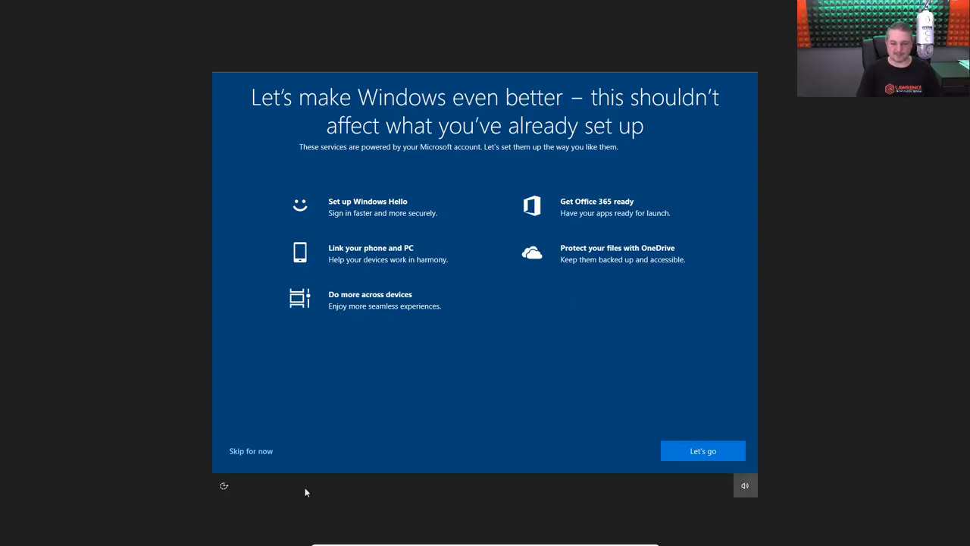
# - Skip the setup offers, close the October Update welcome page and bring up the Start menu
pyautogui.click(701, 450)
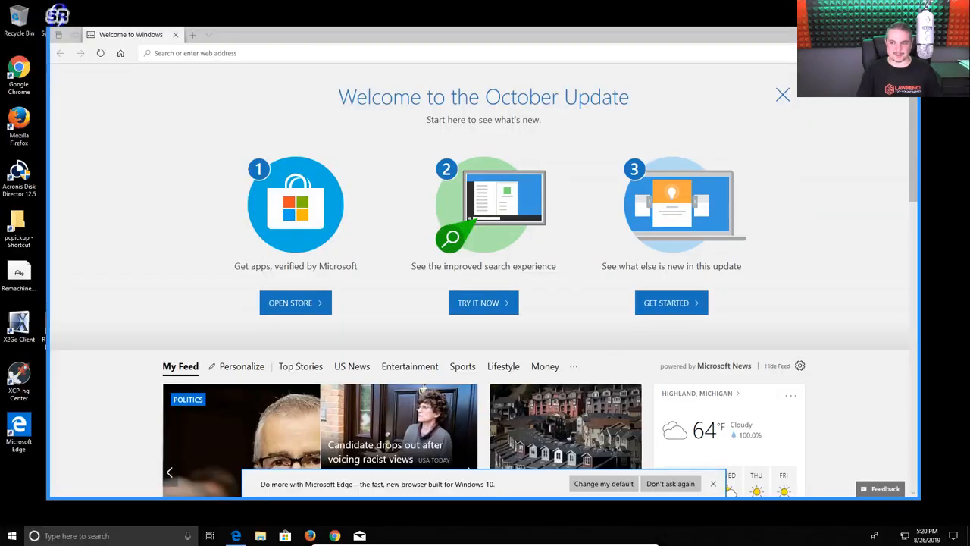
pyautogui.click(782, 94)
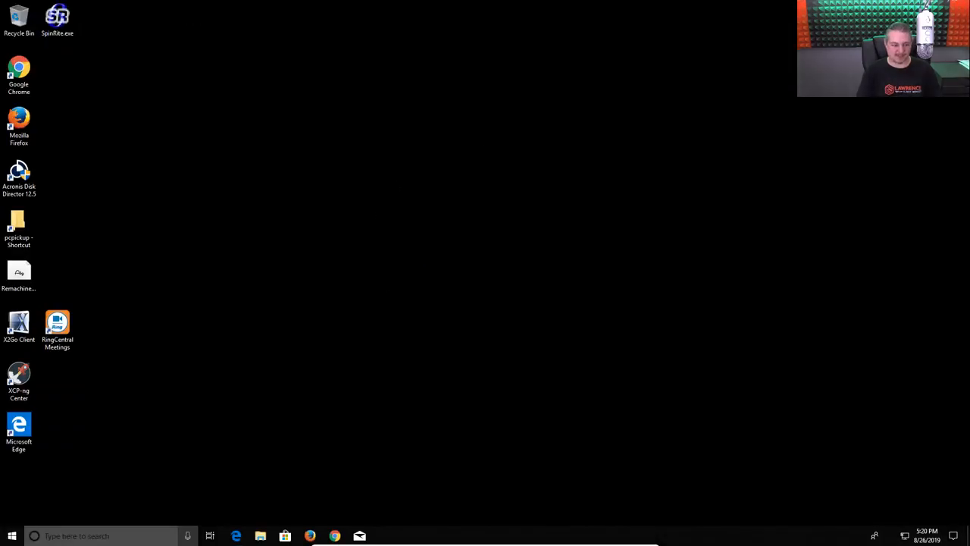
pyautogui.click(12, 537)
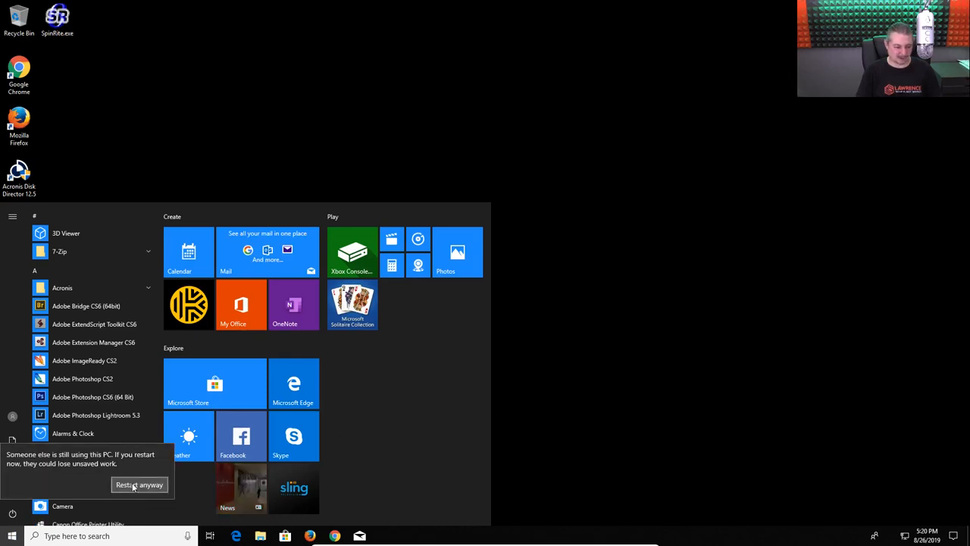
# - Confirm 'Restart anyway' despite another user being signed in
pyautogui.click(139, 485)
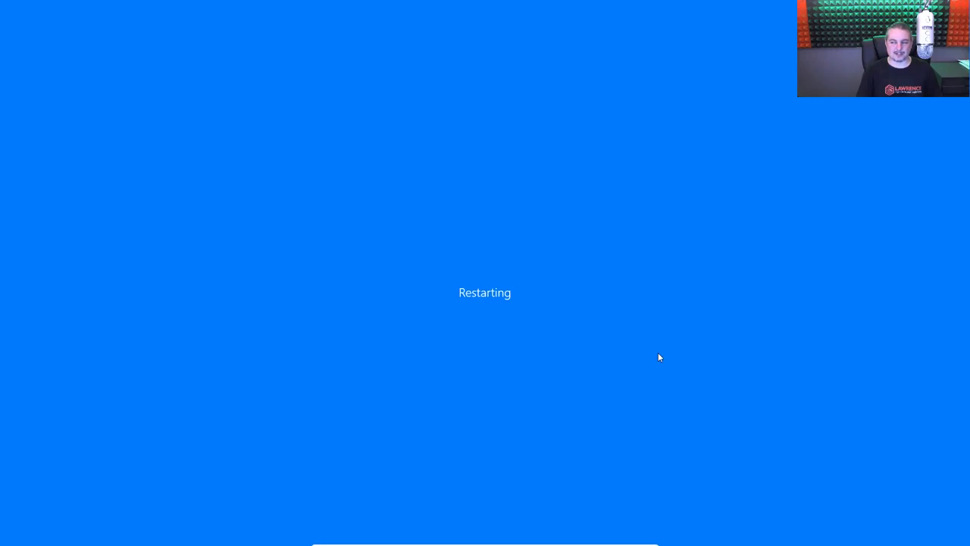
pyautogui.moveTo(736, 322)
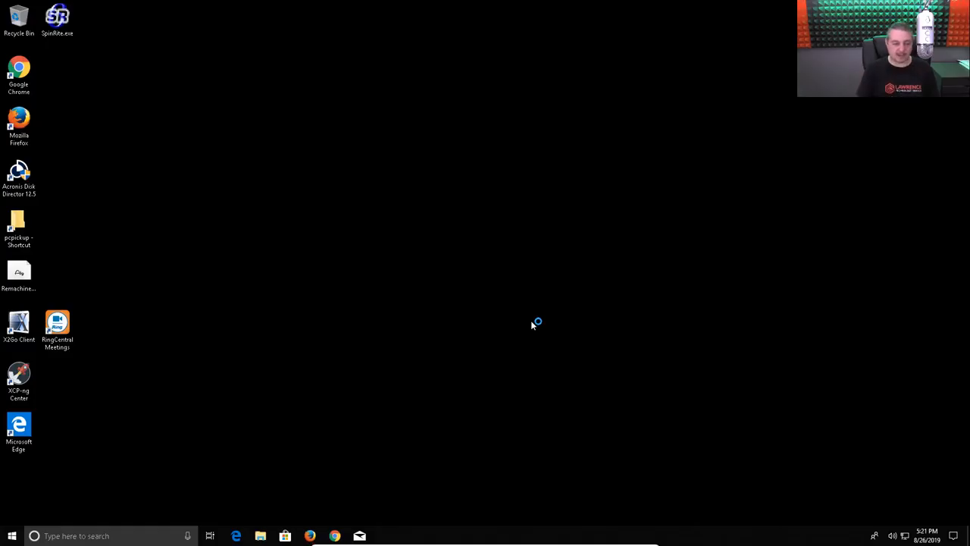
pyautogui.moveTo(140, 211)
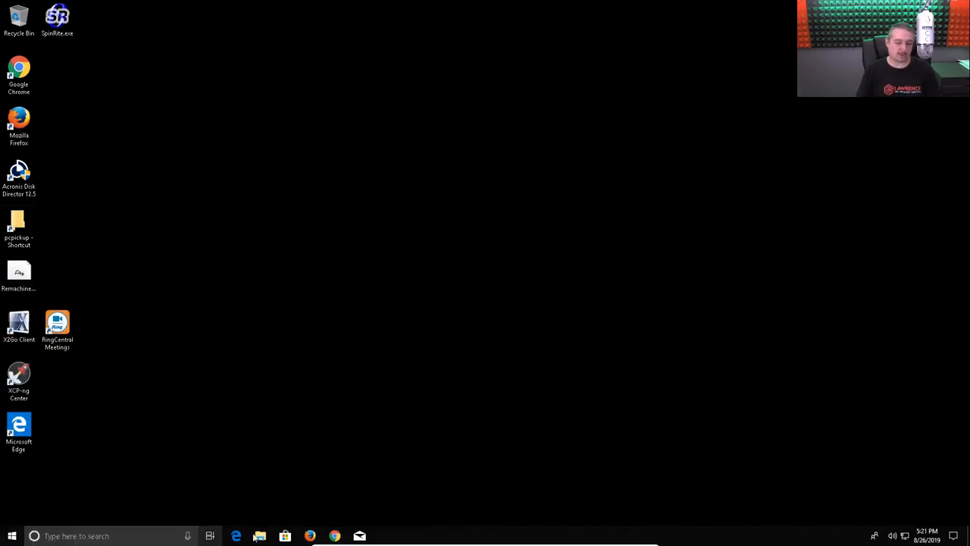
# - Bring up the Start menu app list on the restarted Windows desktop
pyautogui.click(260, 537)
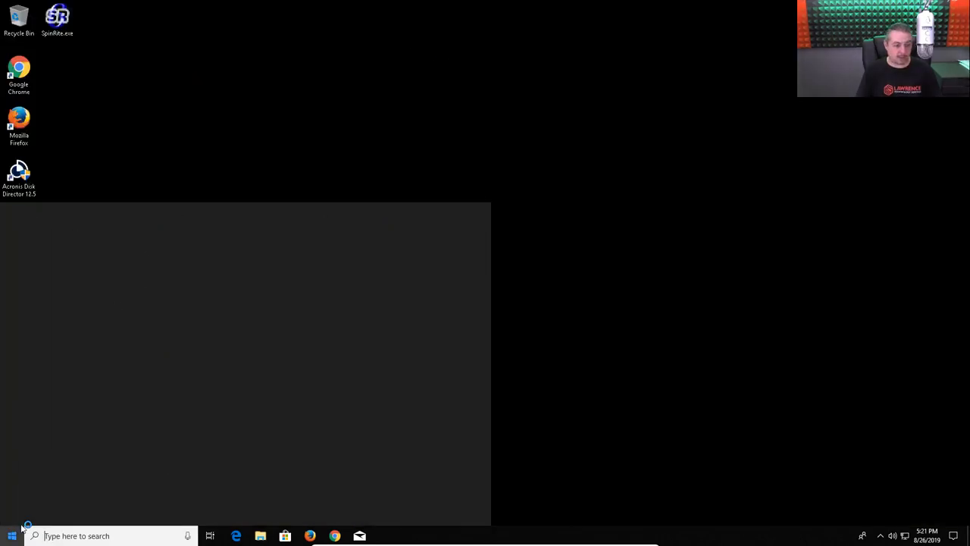
pyautogui.click(12, 536)
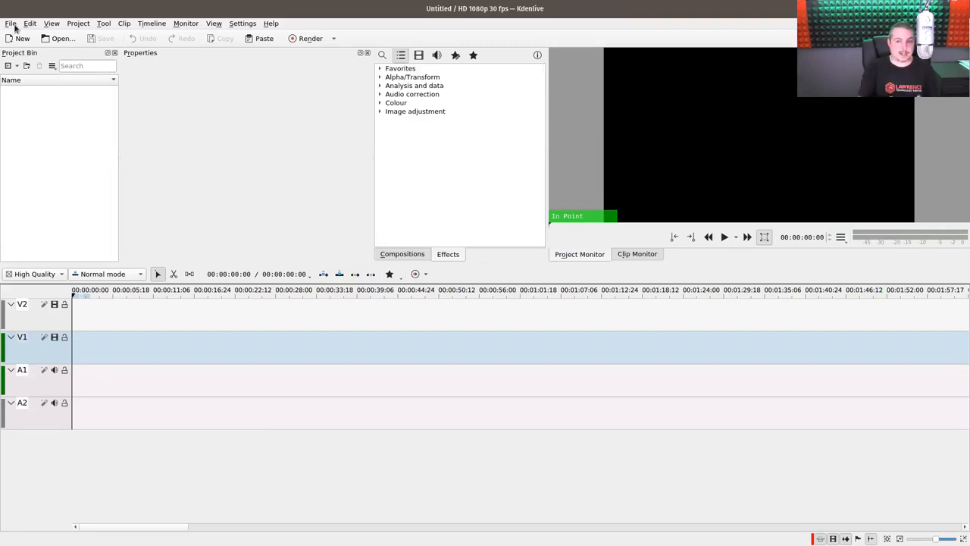
# - Load SG_1100_VLAN.kdenlive from the recent projects list
pyautogui.click(11, 23)
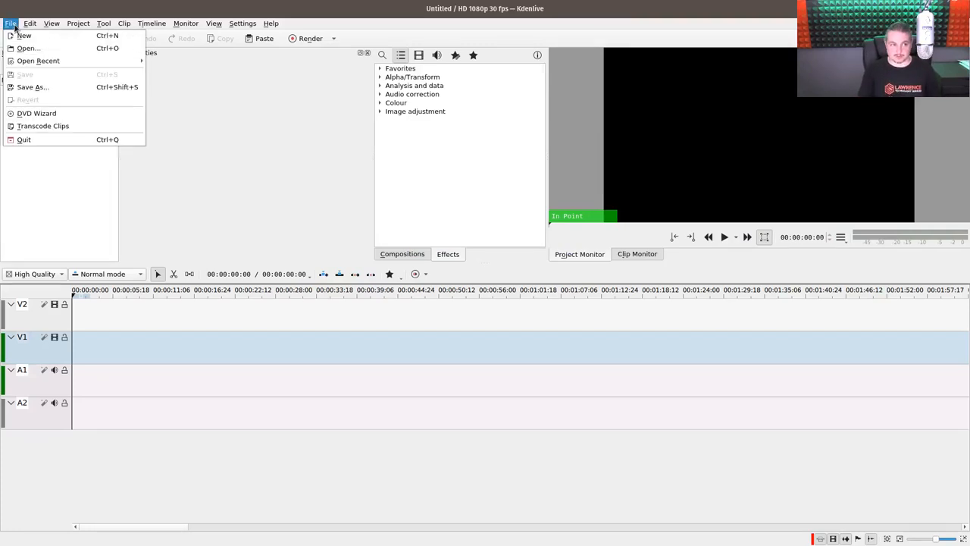
pyautogui.click(38, 61)
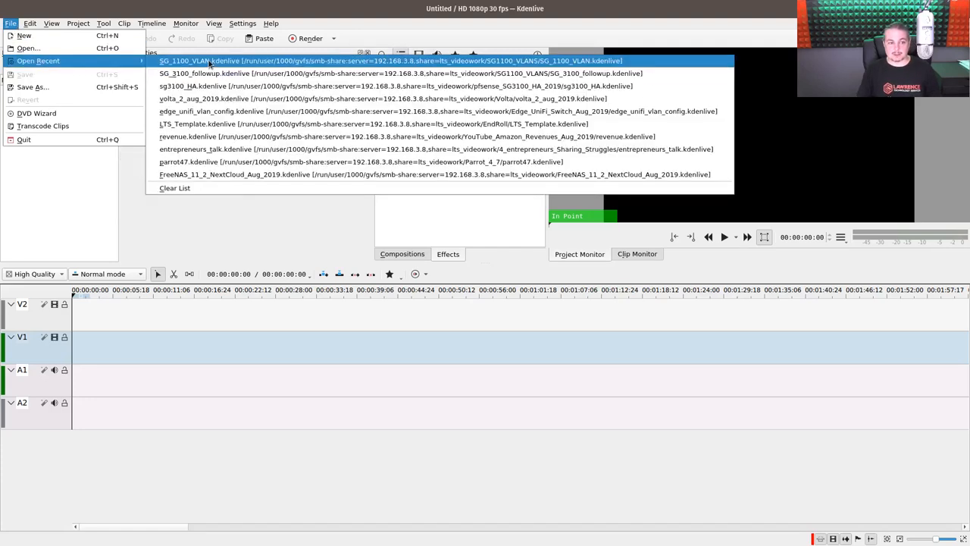
pyautogui.click(391, 61)
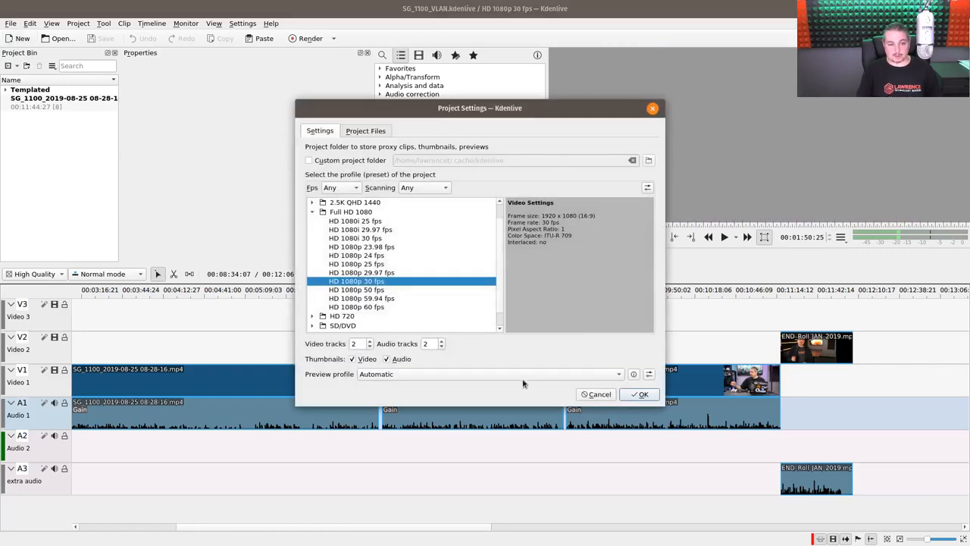
# - Start a new project and import the SG_1100 and HA_FollowUp MP4 recordings
pyautogui.click(640, 394)
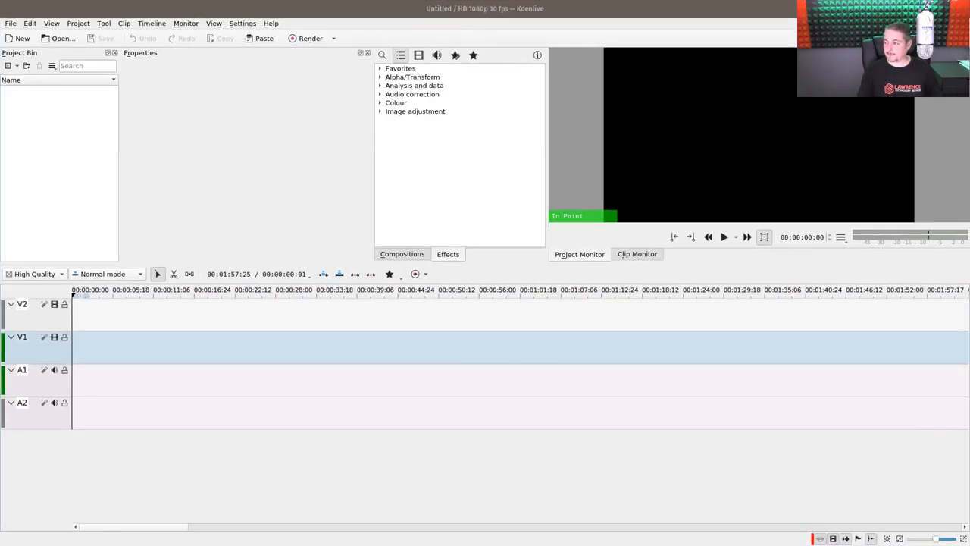
pyautogui.click(64, 38)
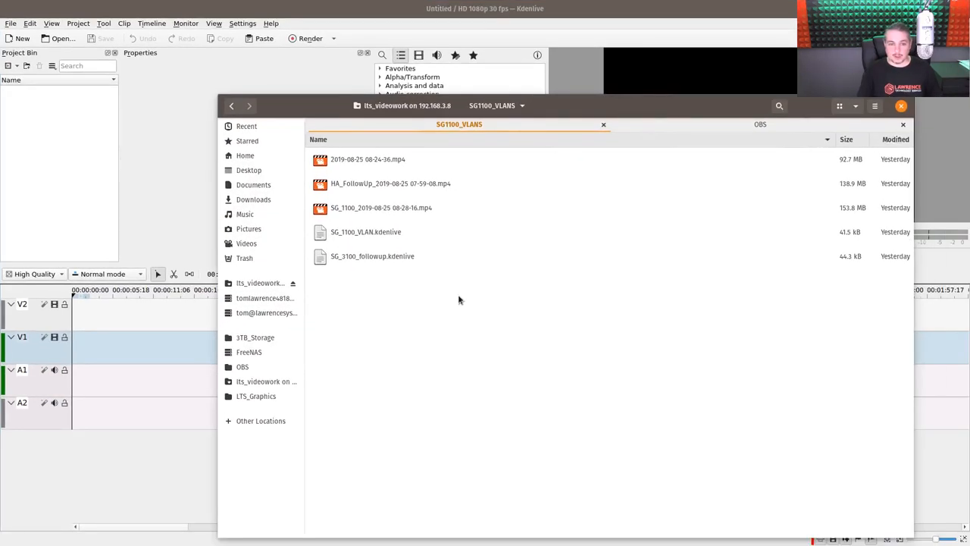
pyautogui.click(382, 206)
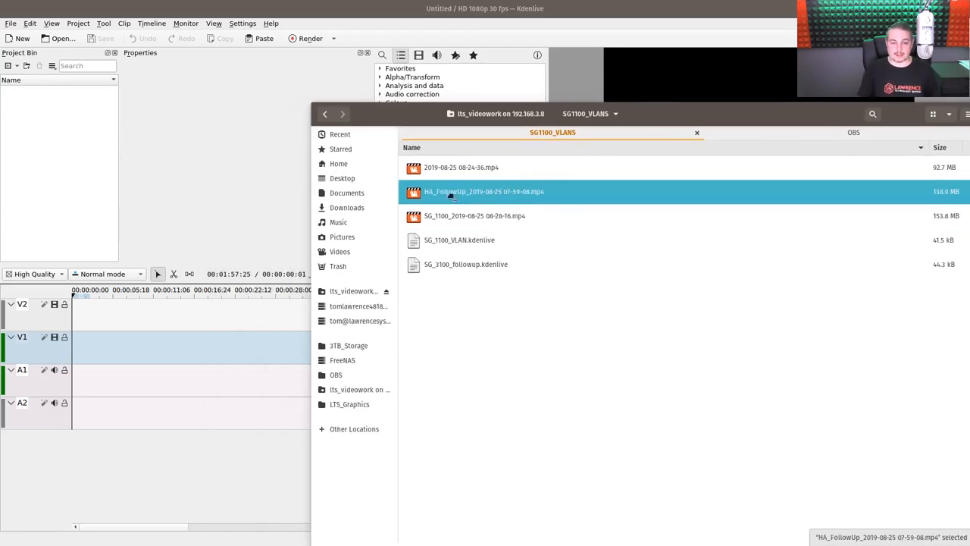
pyautogui.doubleClick(484, 191)
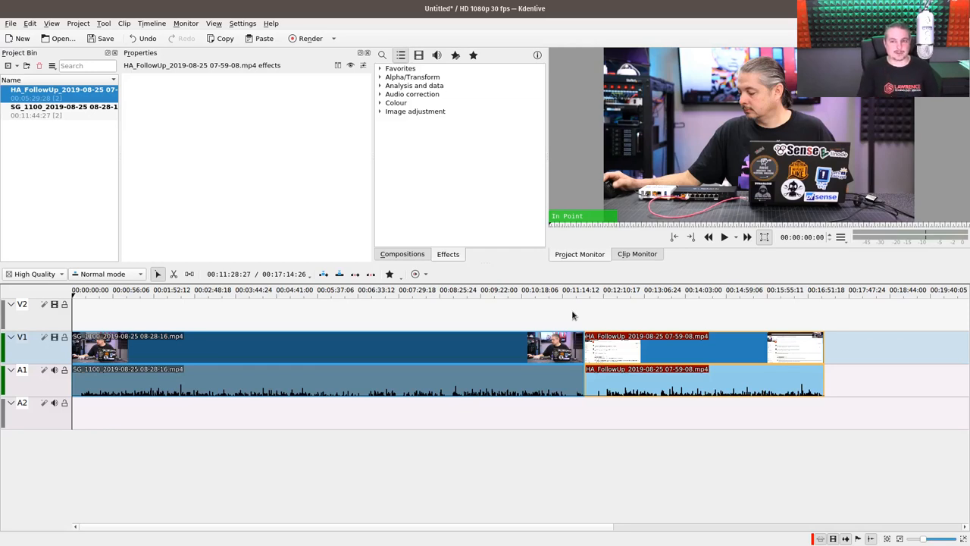
pyautogui.moveTo(576, 312)
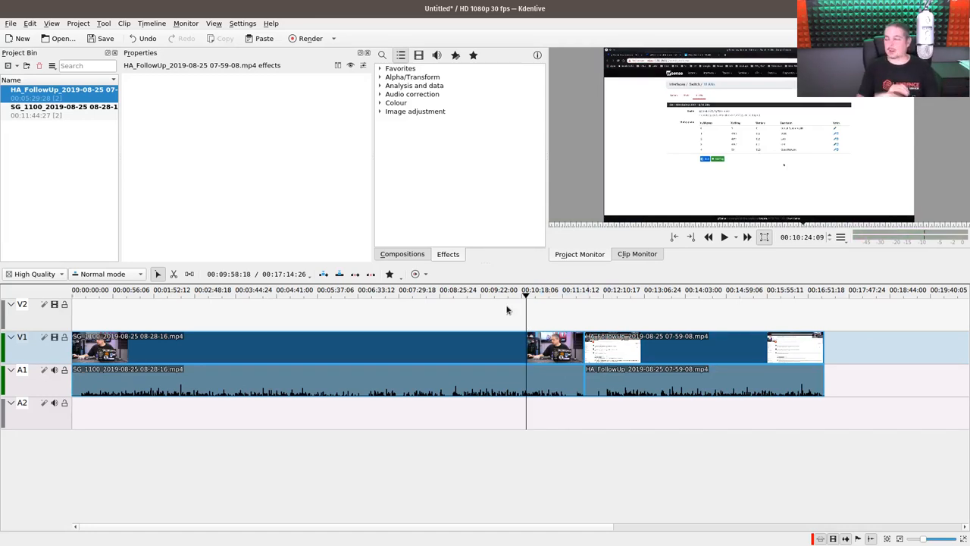
# - Razor-split the timeline and delete the HA_FollowUp section, keeping only SG_1100
pyautogui.click(620, 294)
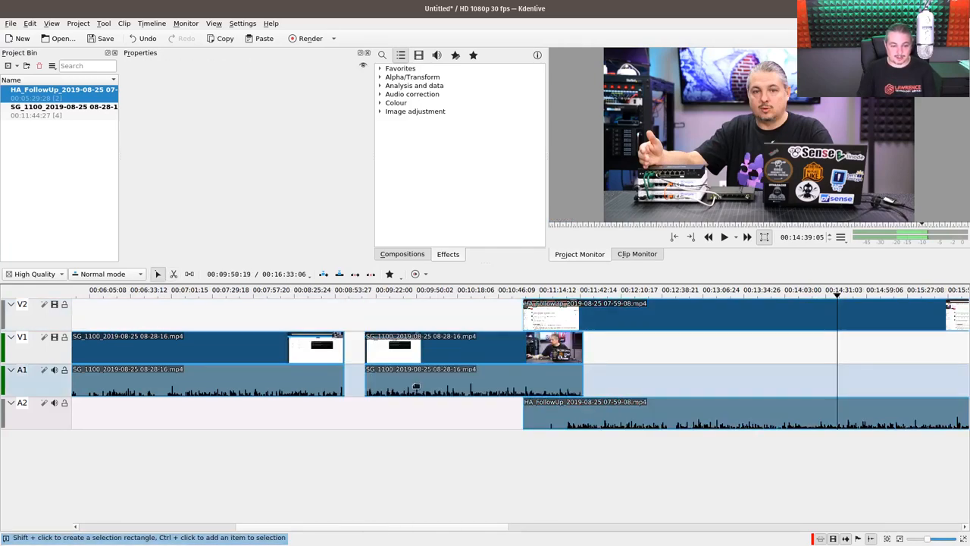
pyautogui.click(417, 345)
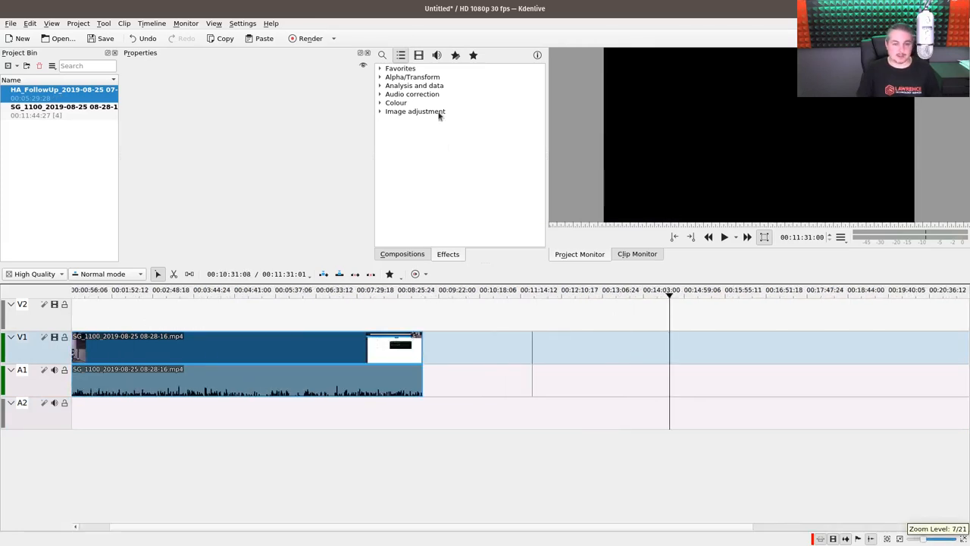
# - Render the project as MP4 to SG_1100_VLAN_2019TTTT.mp4, reusing the old name with TTTT appended
pyautogui.click(309, 38)
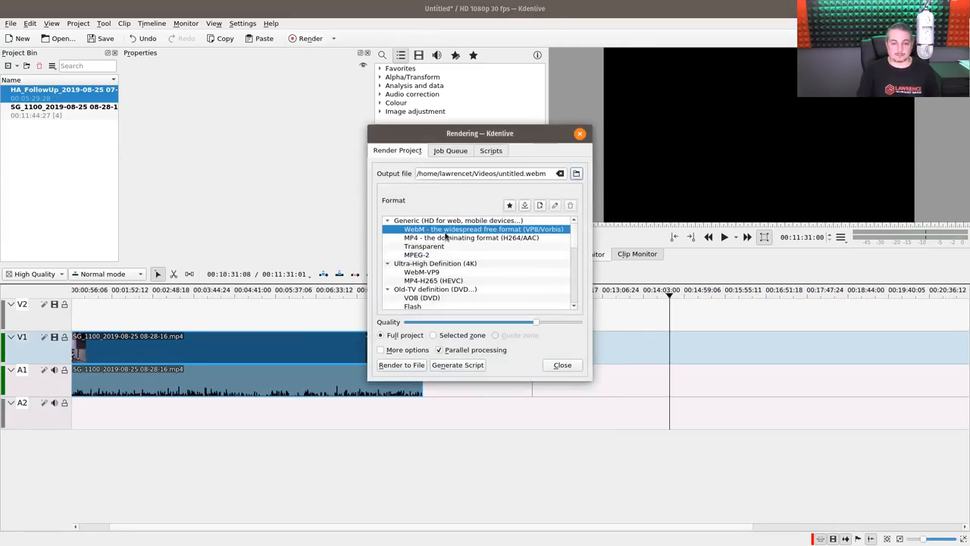
pyautogui.click(471, 237)
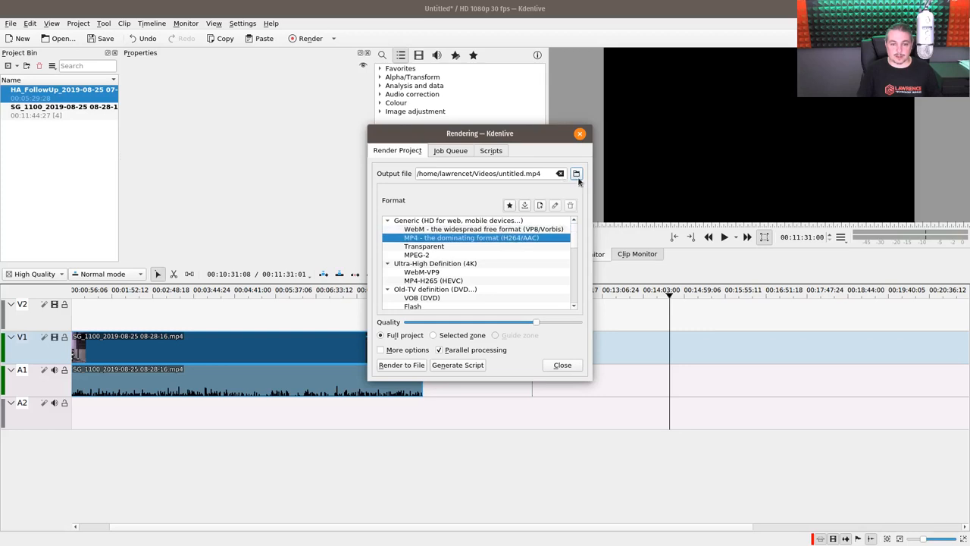
pyautogui.click(576, 173)
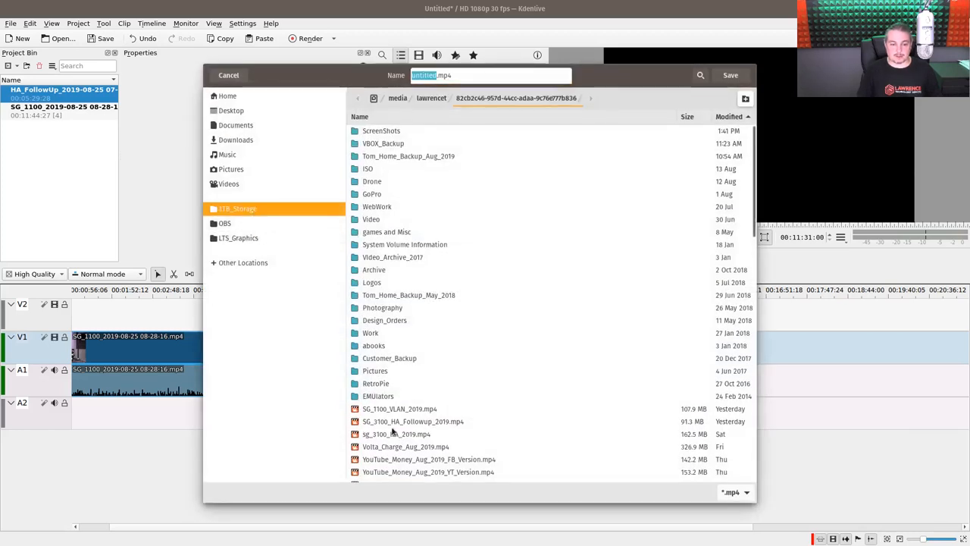
pyautogui.click(400, 409)
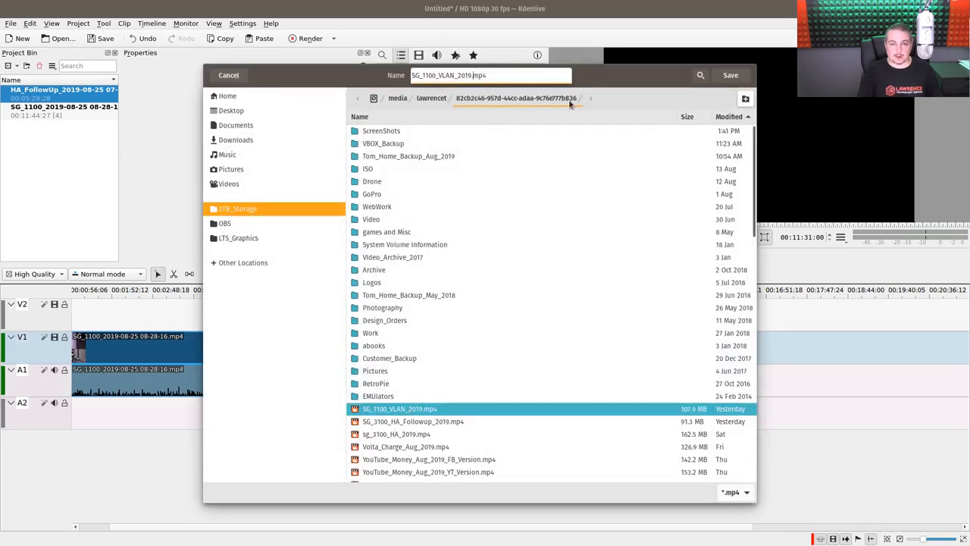
pyautogui.write('TTTT')
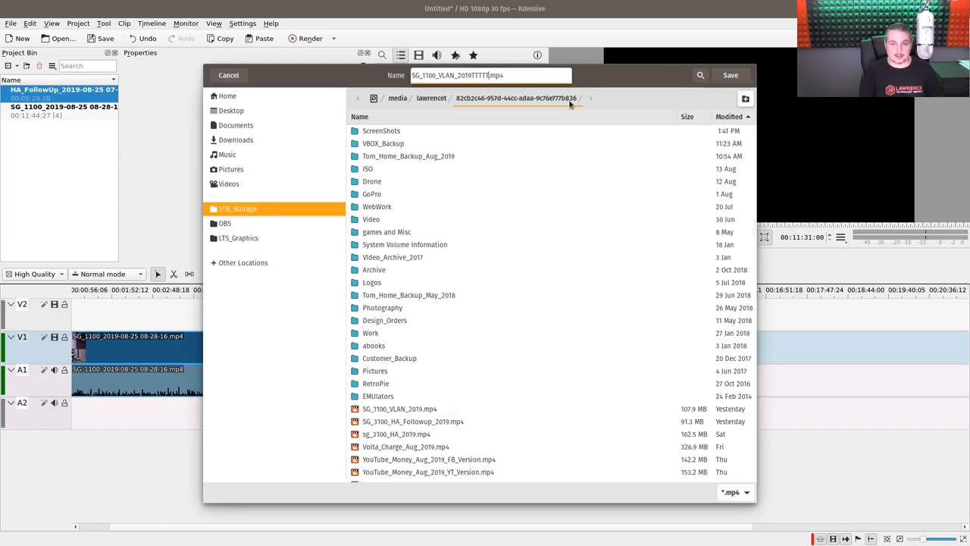
pyautogui.click(731, 76)
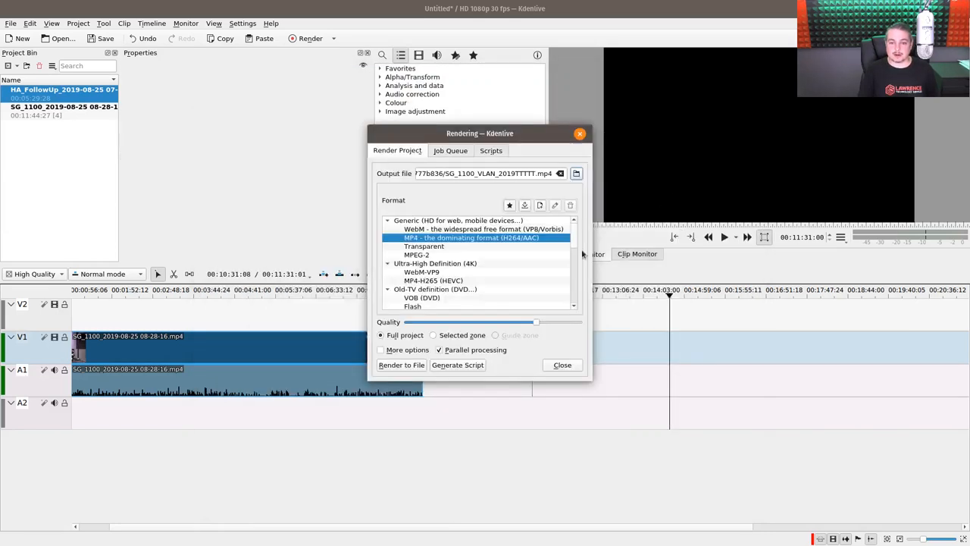
pyautogui.click(400, 364)
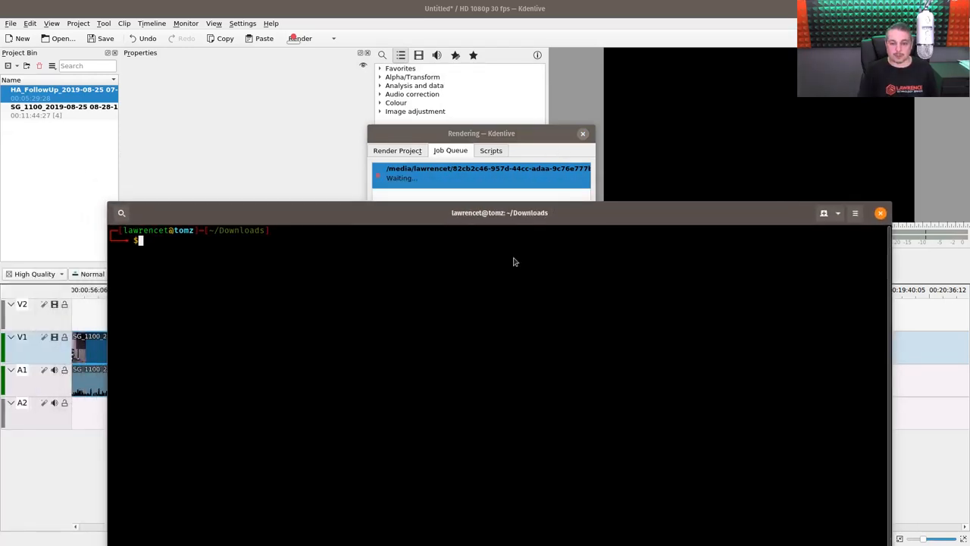
# - Run htop in the terminal, then abort the running SG_1100_VLAN render job
pyautogui.write('htop')
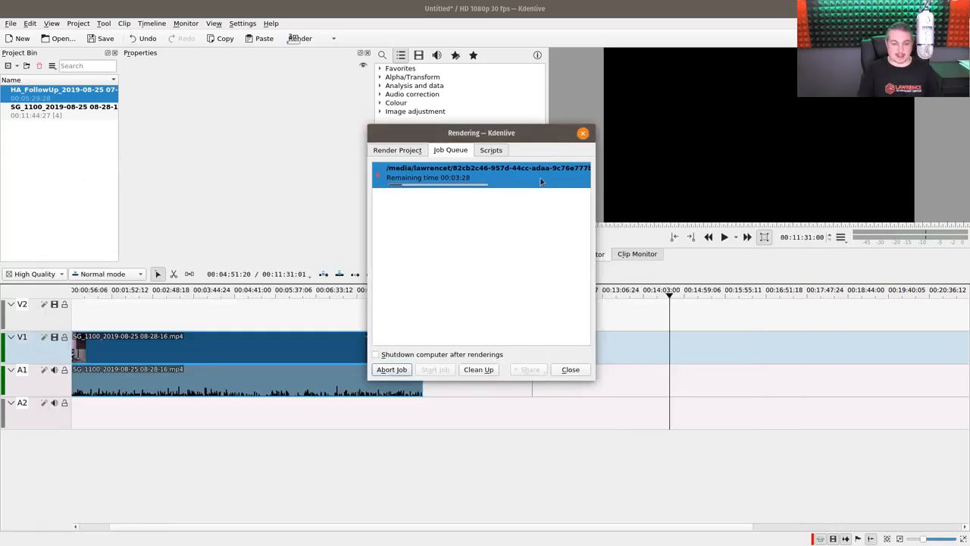
pyautogui.click(391, 370)
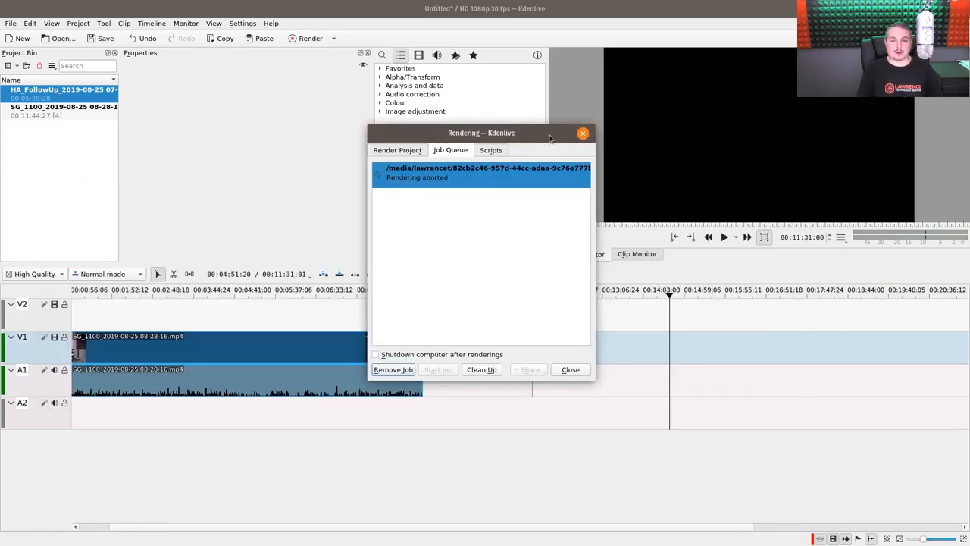
# - Import the SMLR raw podcast recording into Audacity as a stereo track
pyautogui.click(10, 24)
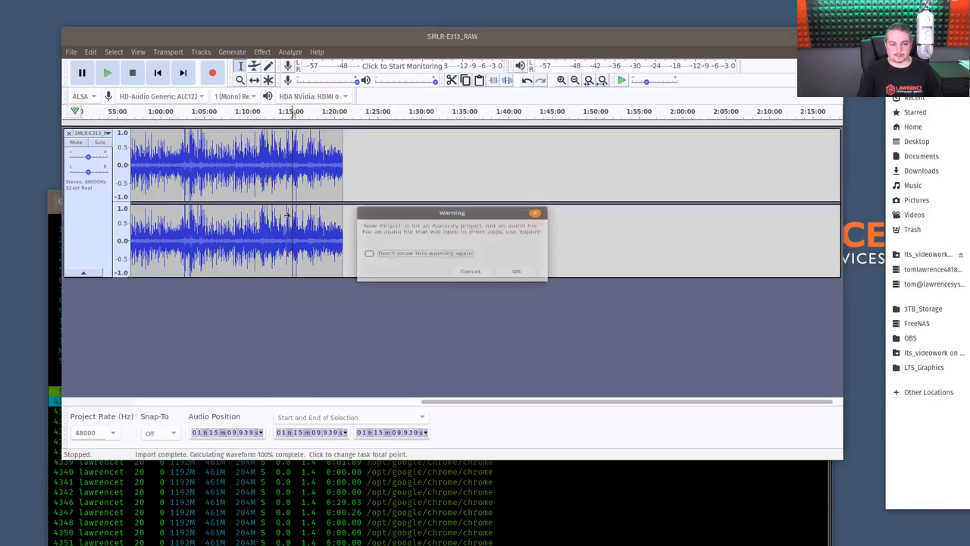
# - Dismiss the import warning, normalize the track, then apply the Compressor with default settings
pyautogui.click(516, 271)
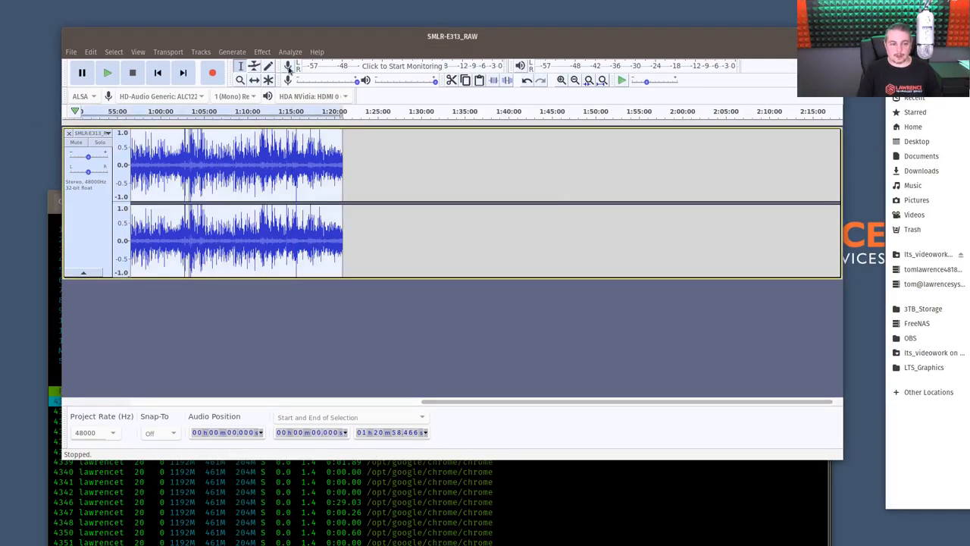
pyautogui.click(262, 52)
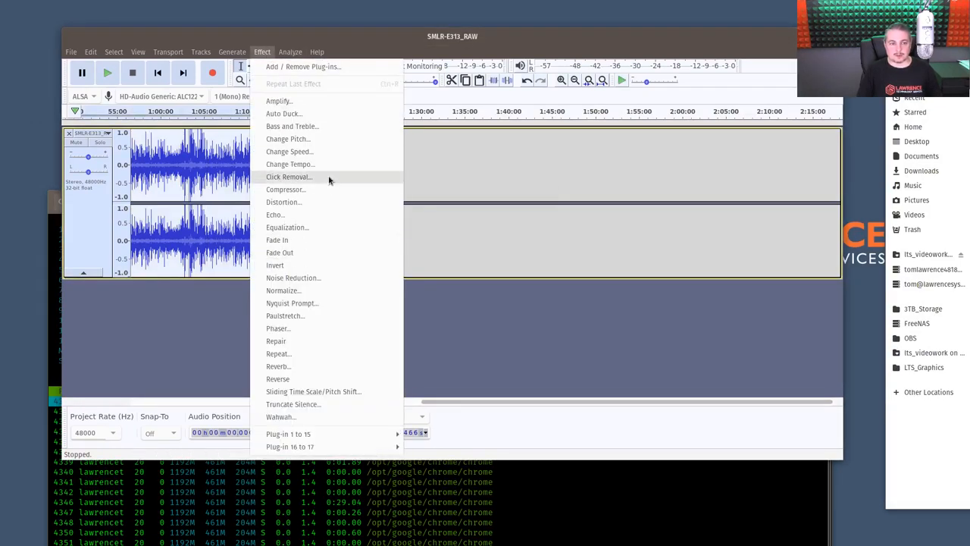
pyautogui.moveTo(282, 291)
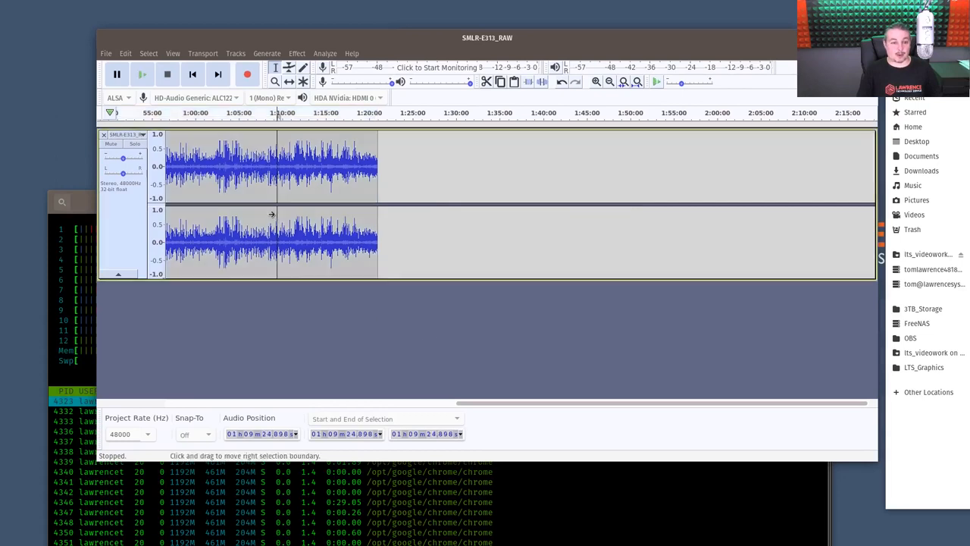
pyautogui.click(297, 53)
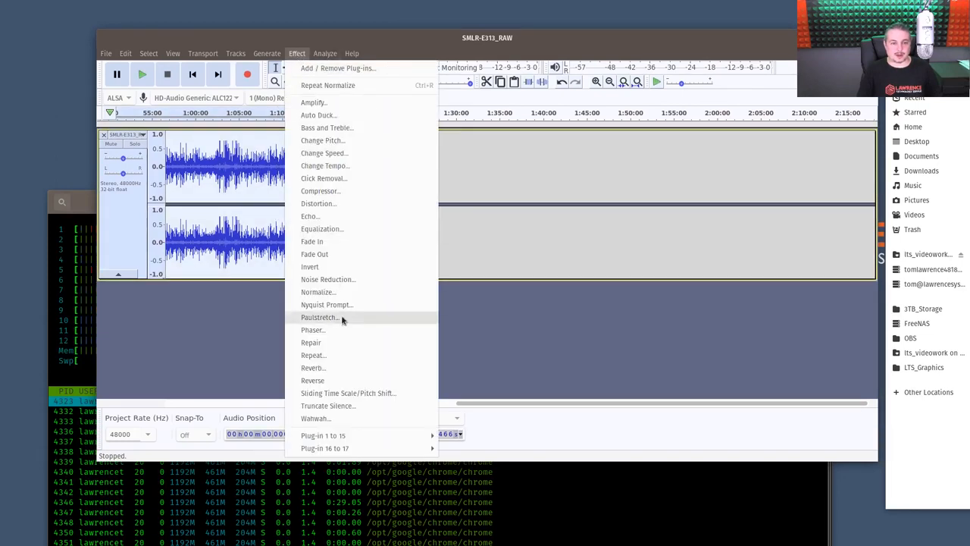
pyautogui.moveTo(367, 291)
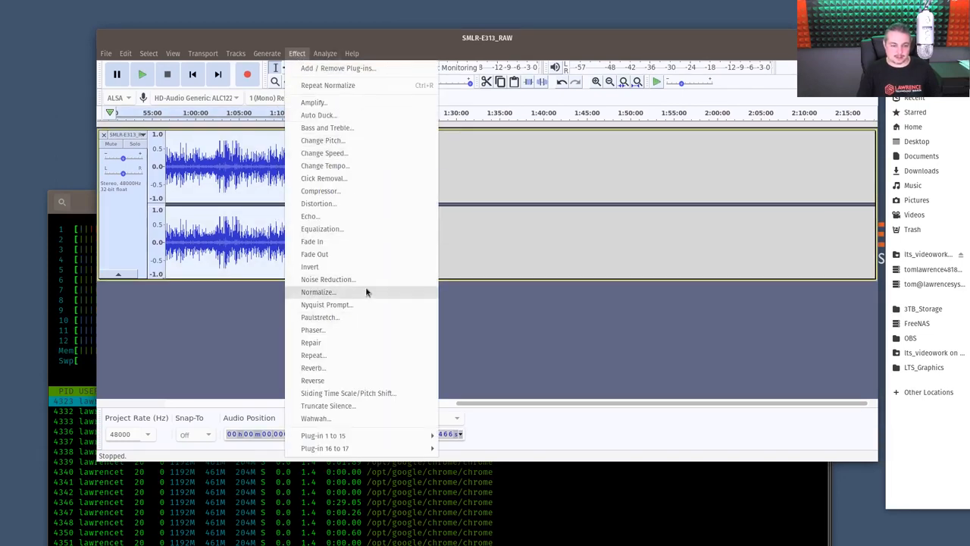
pyautogui.click(322, 191)
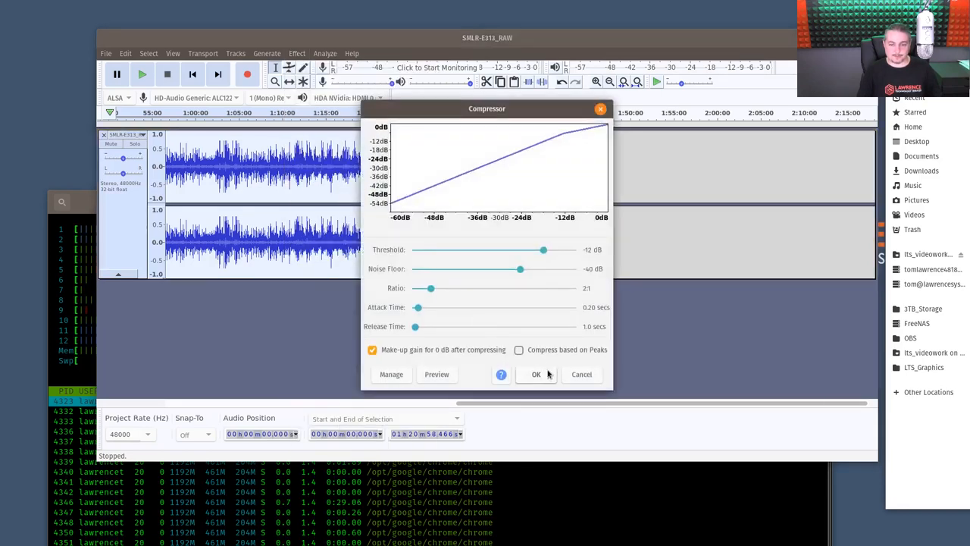
pyautogui.click(536, 373)
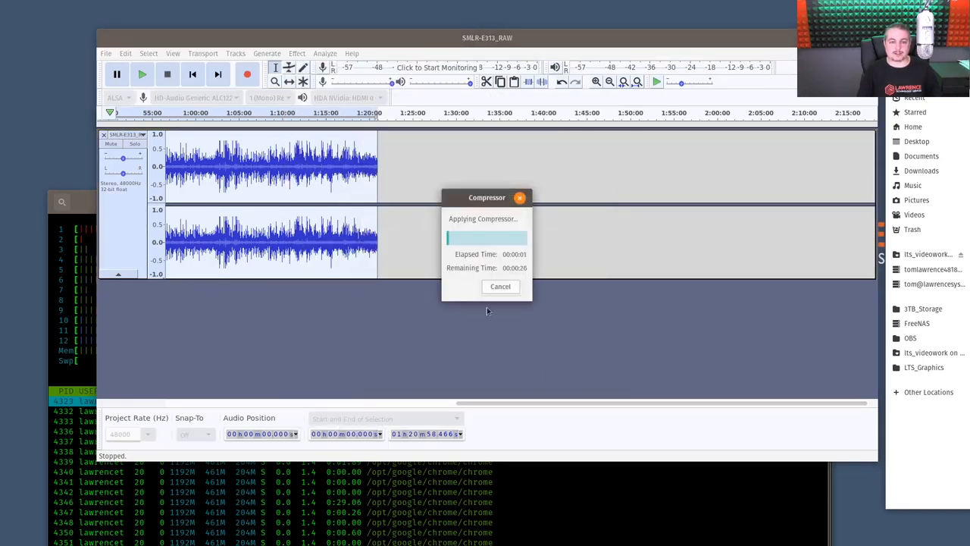
pyautogui.moveTo(481, 357)
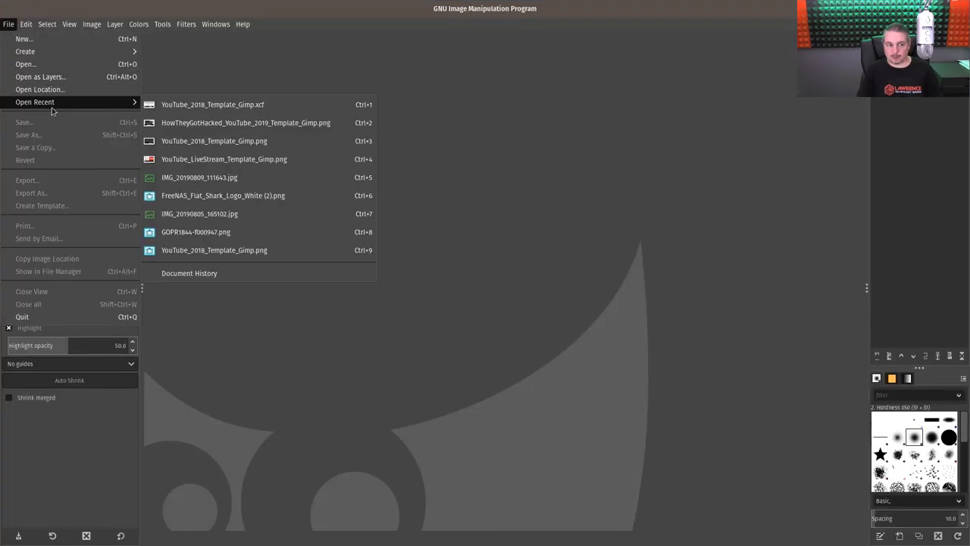
# - Load the recent YouTube_2016_Template_Gimp.xcf thumbnail template
pyautogui.click(212, 103)
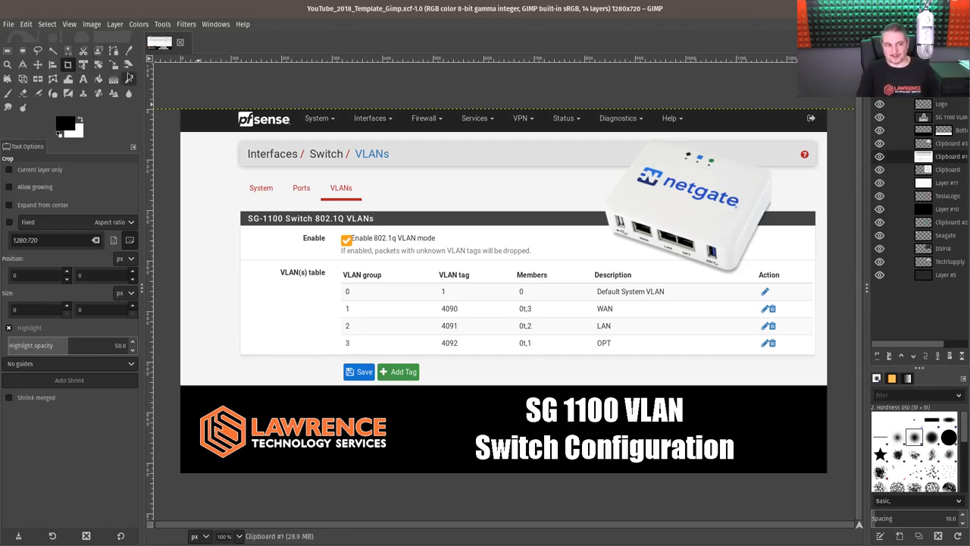
pyautogui.click(36, 63)
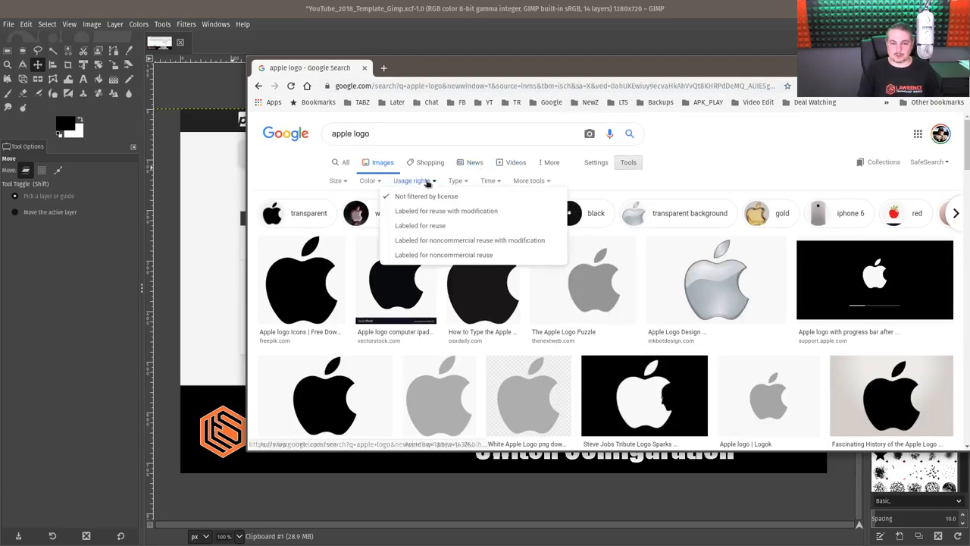
# - Filter 'apple logo' results to reuse-licensed images and view the Wikimedia Commons black logo
pyautogui.click(368, 181)
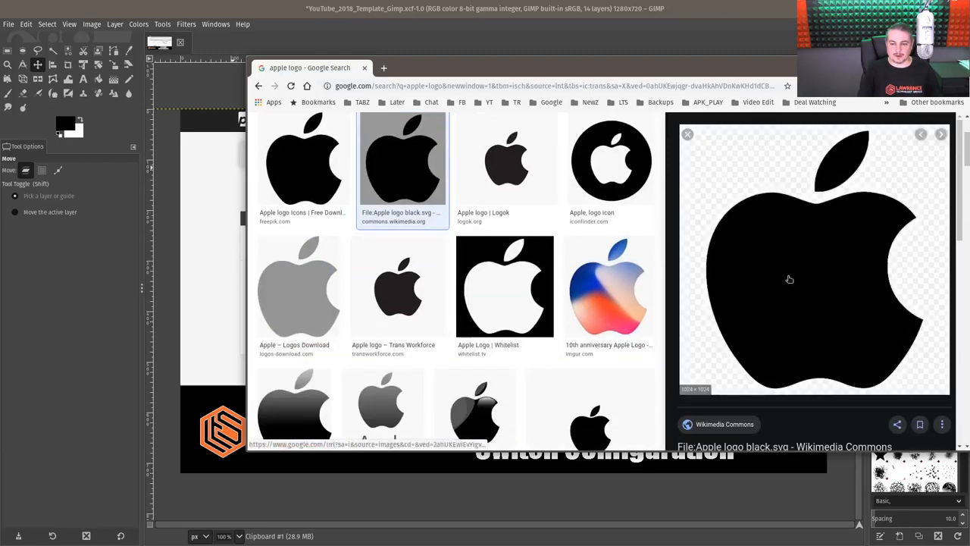
pyautogui.click(788, 279)
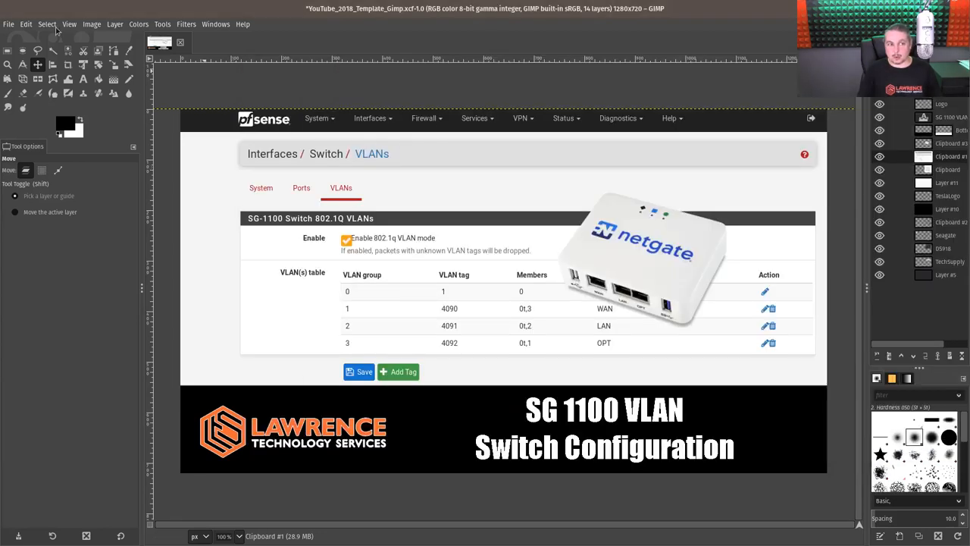
# - Paste the Apple logo into the thumbnail as a new layer
pyautogui.click(25, 25)
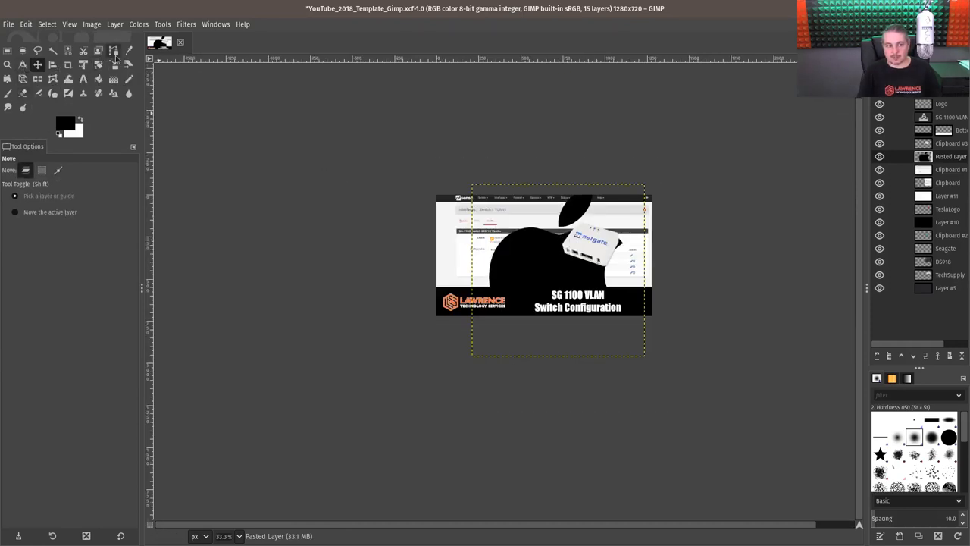
pyautogui.click(114, 63)
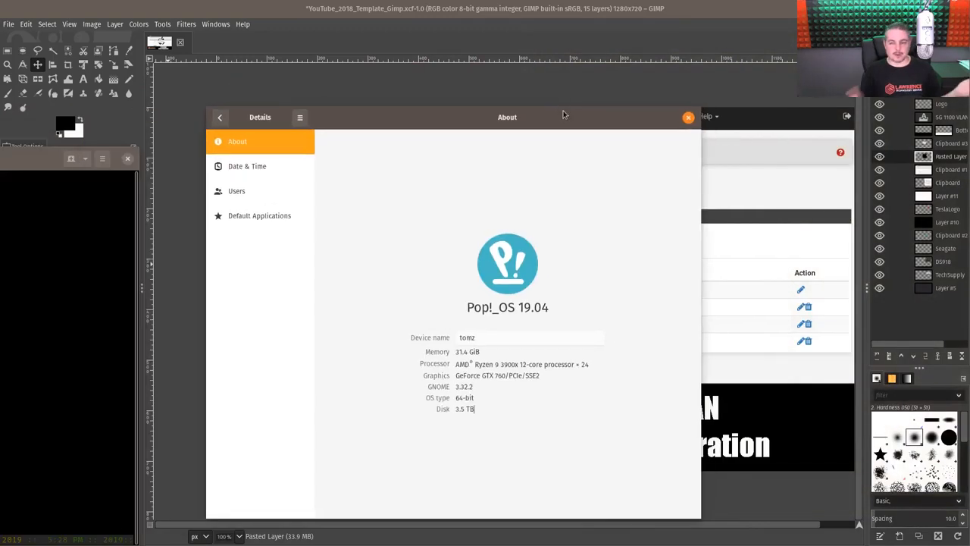
pyautogui.moveTo(604, 129)
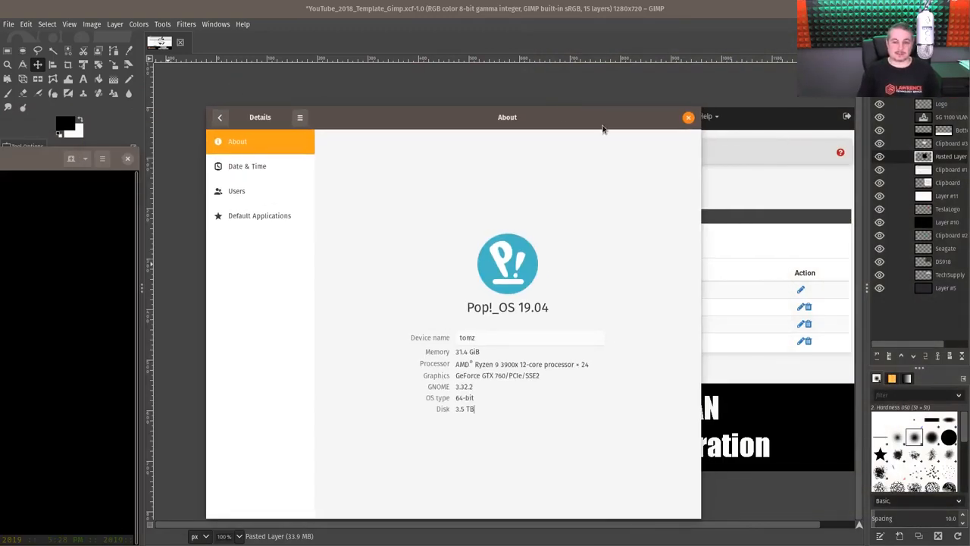
pyautogui.click(688, 116)
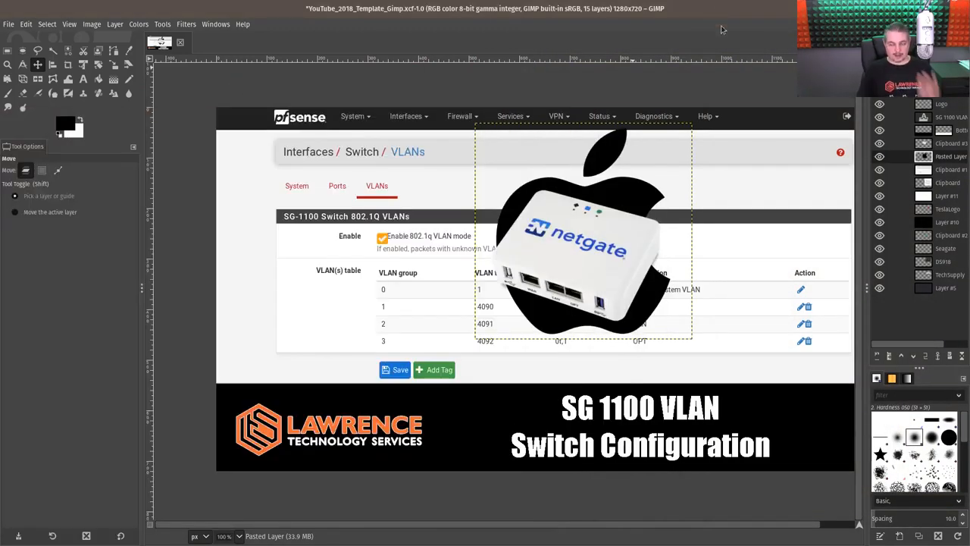